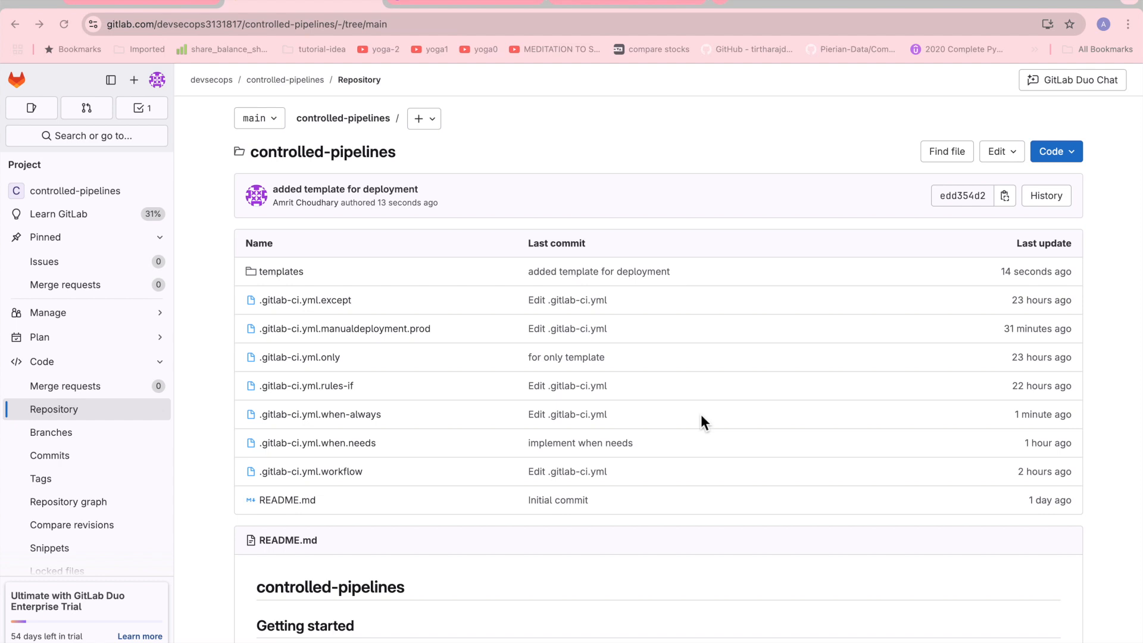
mouse_move(562, 191)
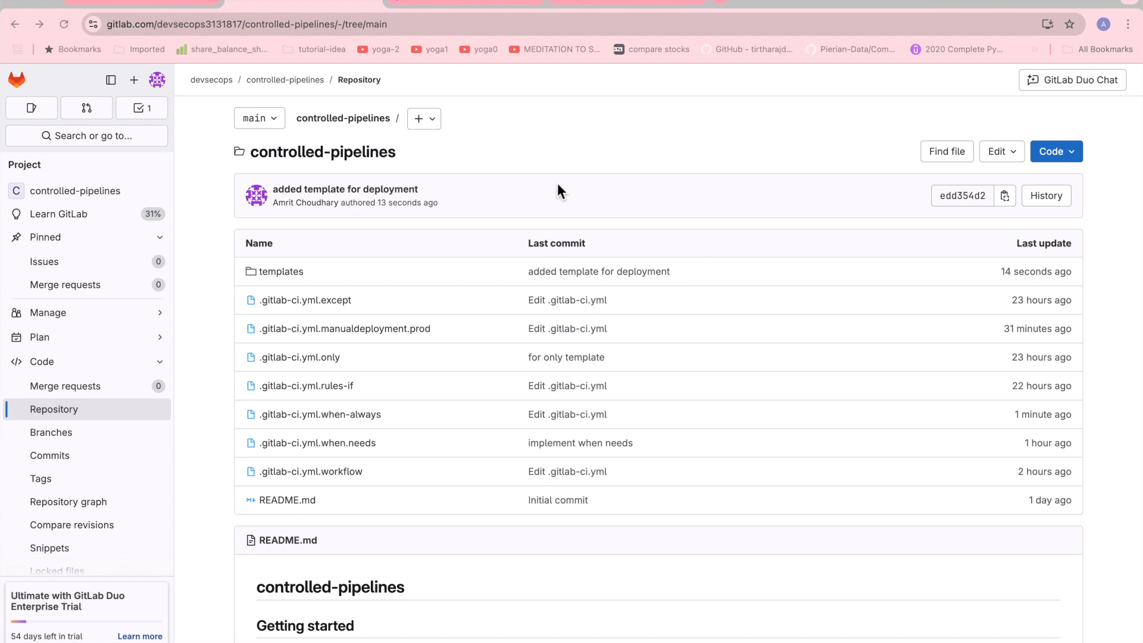
mouse_move(364, 283)
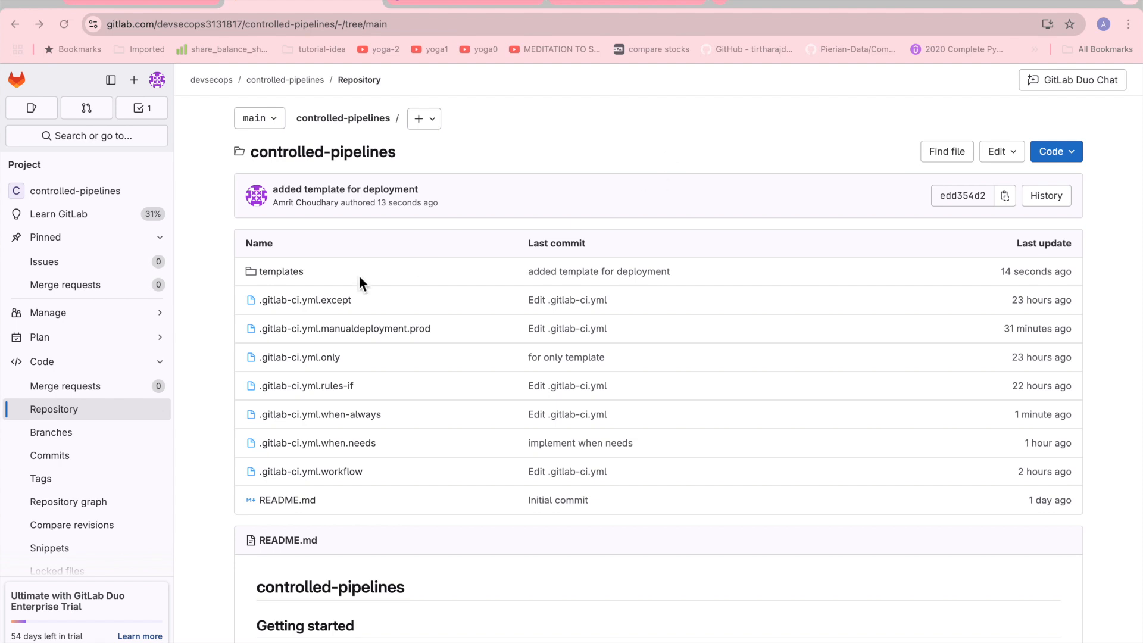
mouse_move(343, 261)
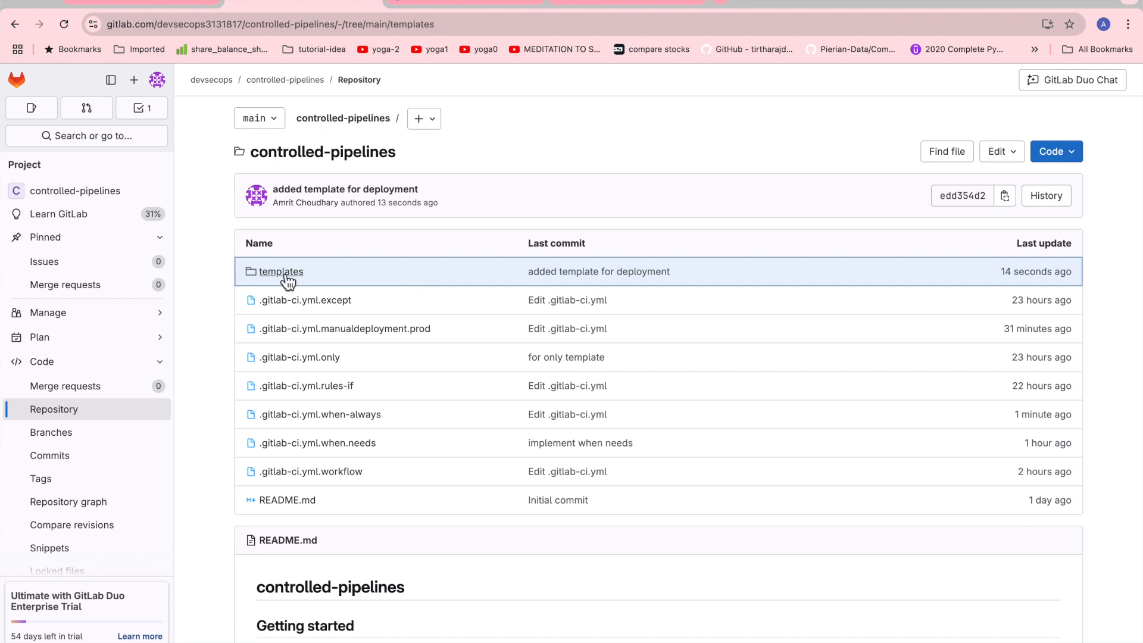
Open templates/deploy.yml to view its five-line deploy job
click(280, 272)
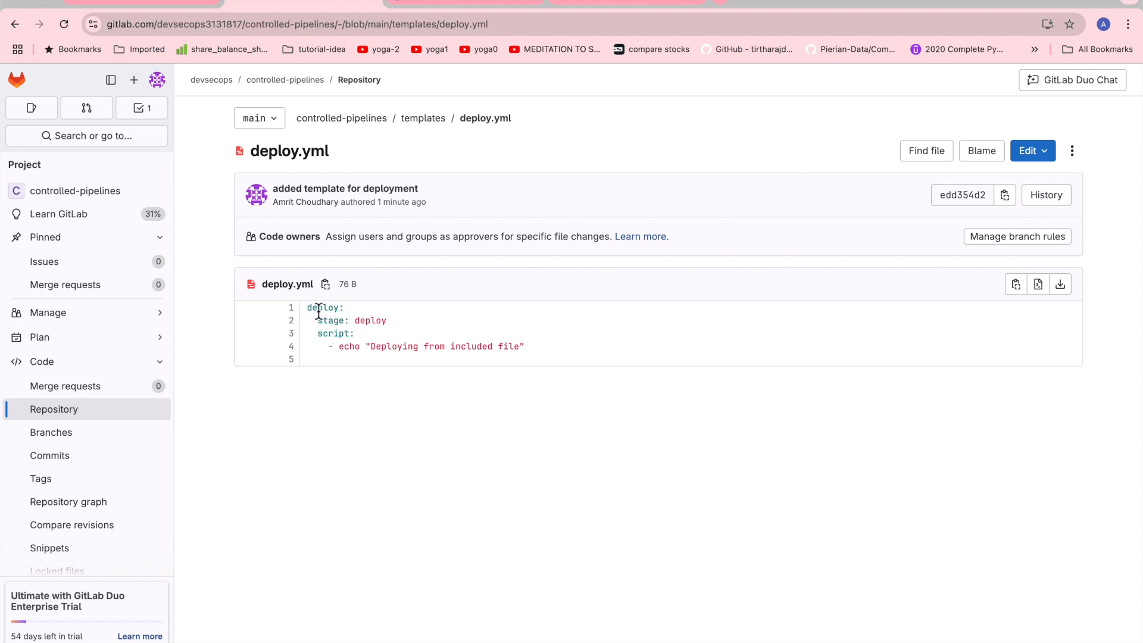
mouse_move(340, 333)
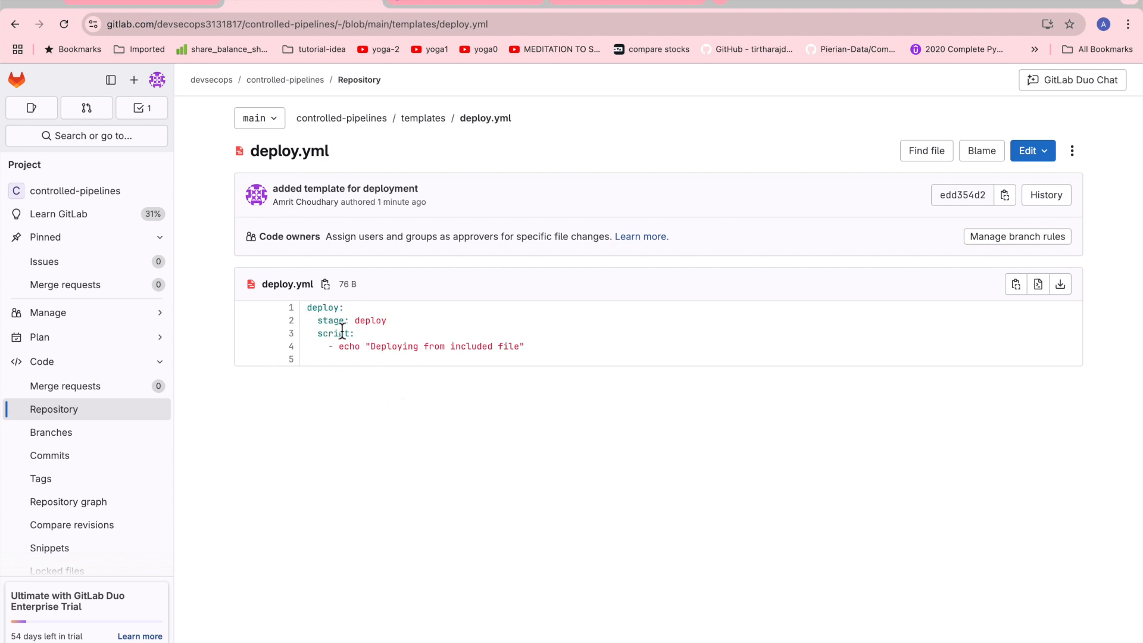
mouse_move(413, 346)
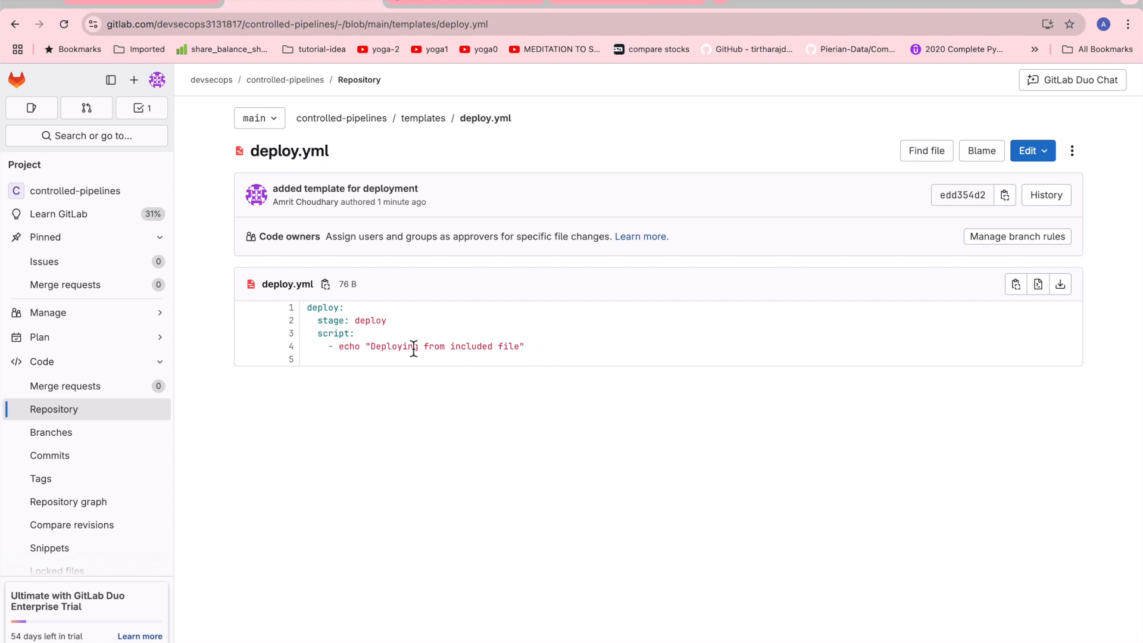
mouse_move(436, 404)
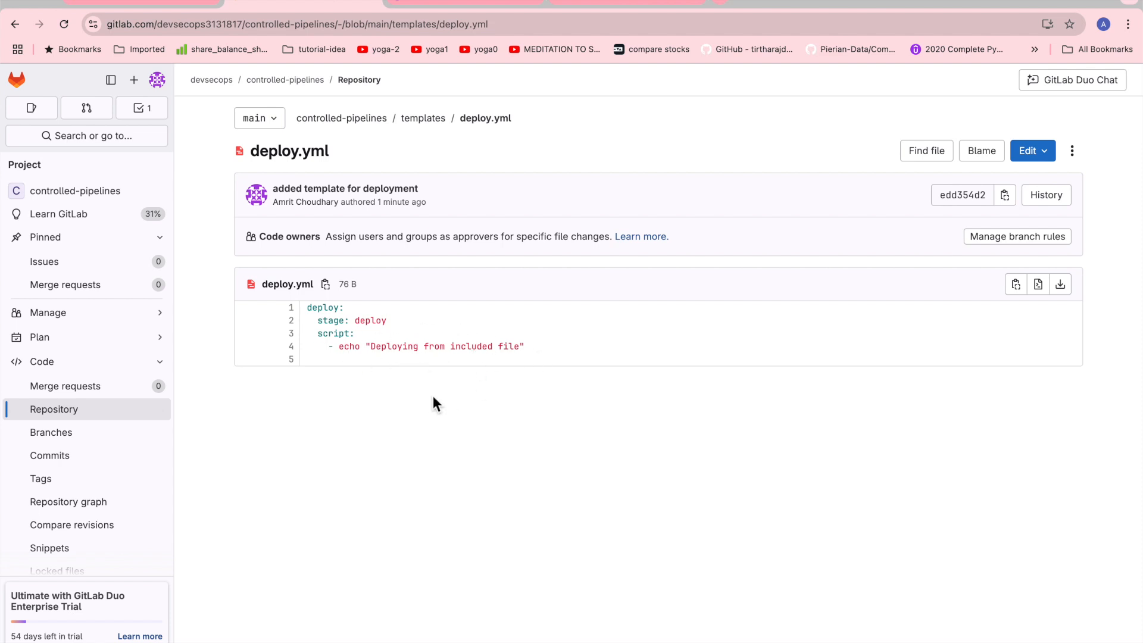
mouse_move(406, 367)
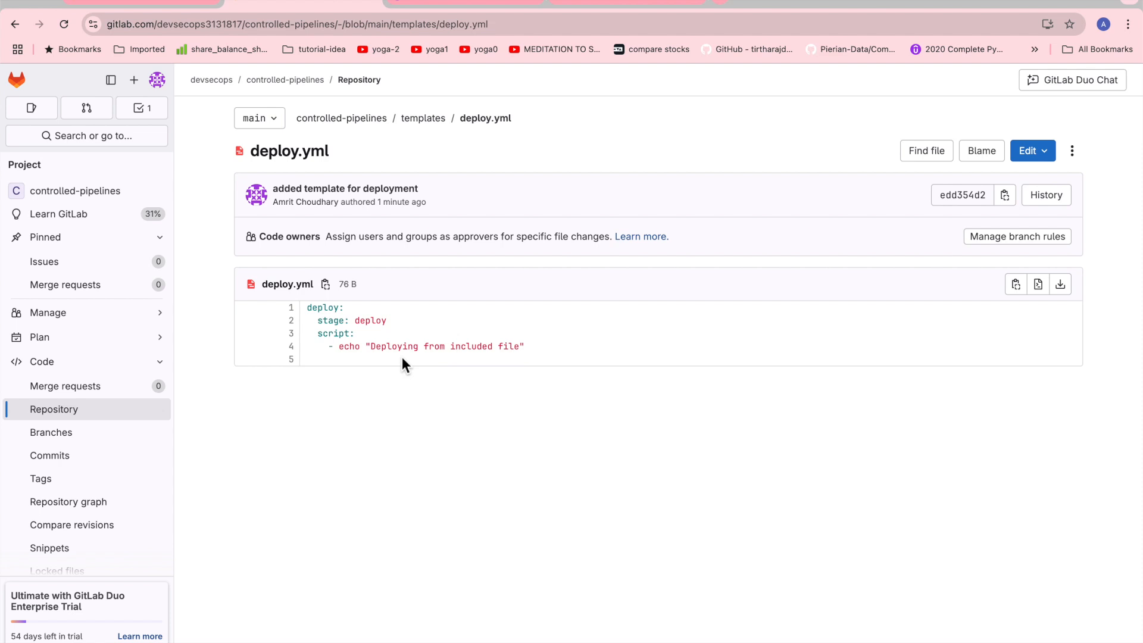
mouse_move(468, 387)
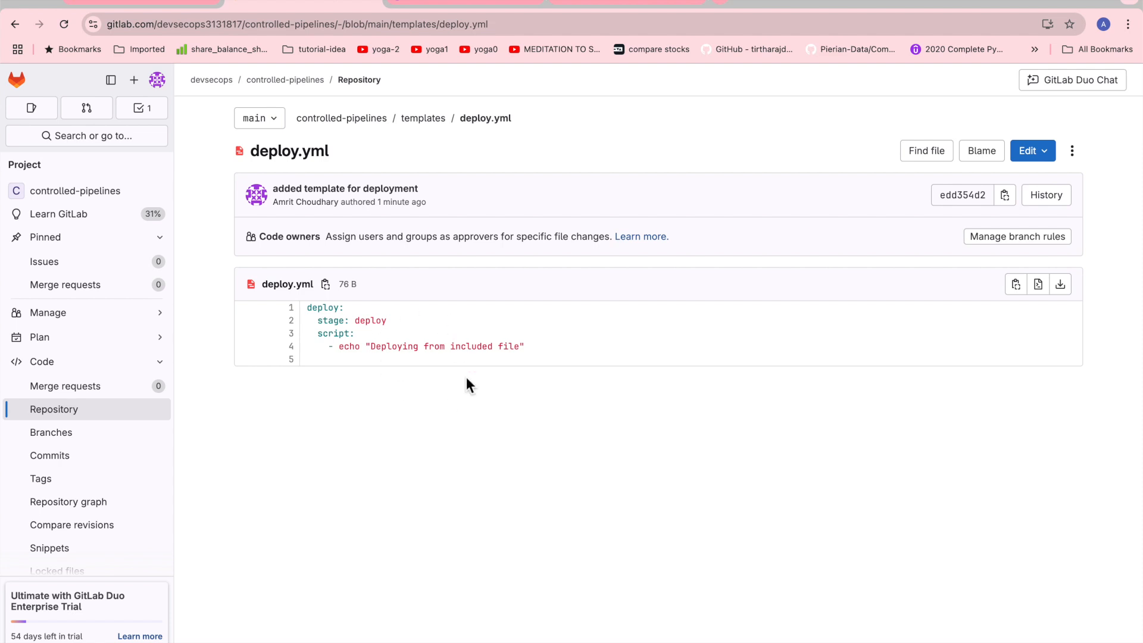
mouse_move(374, 265)
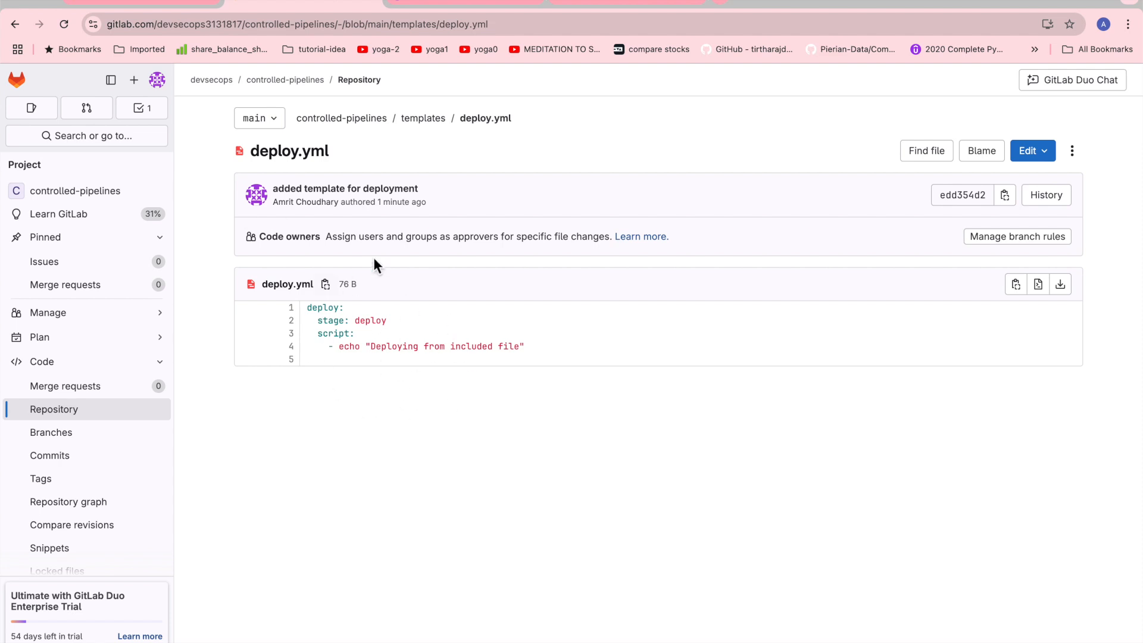
mouse_move(334, 321)
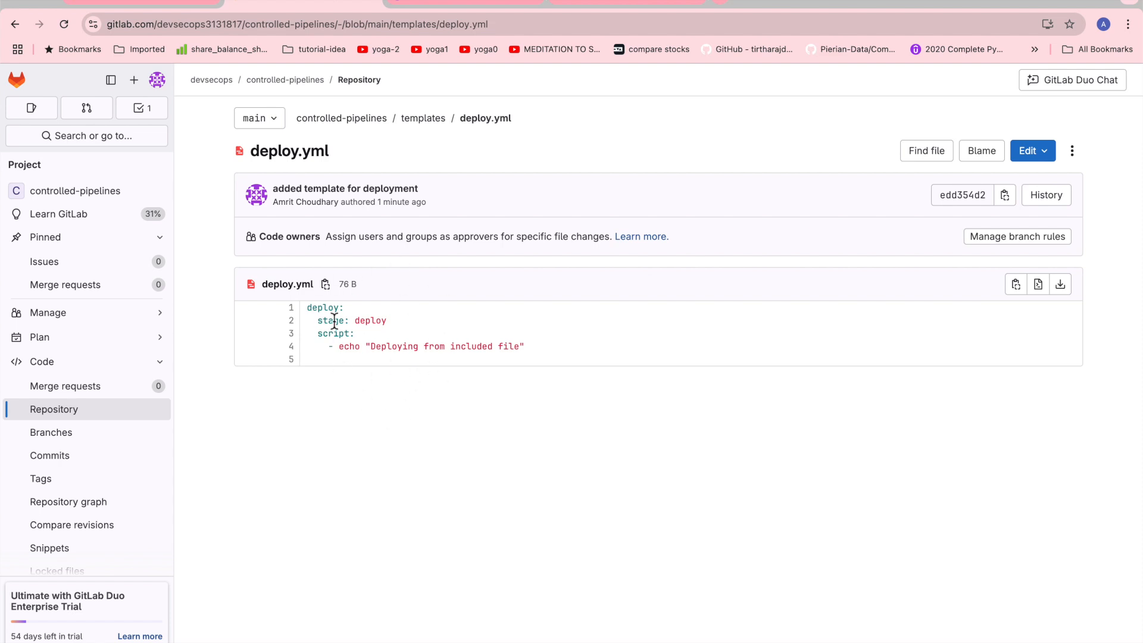
mouse_move(363, 411)
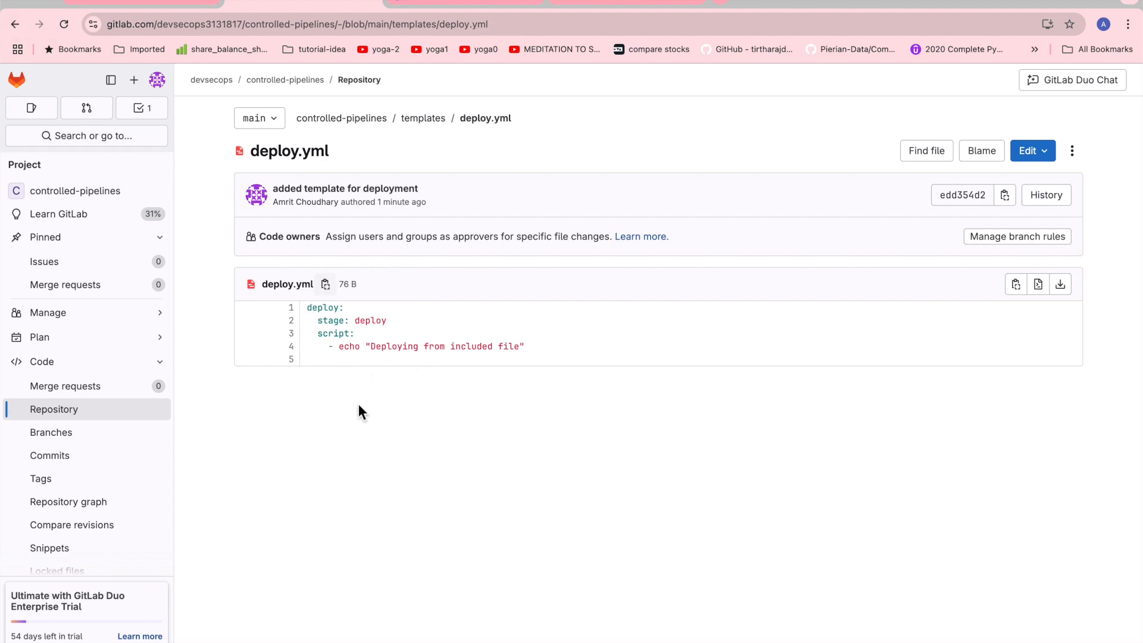
Return to the repository root and start a new file
click(14, 24)
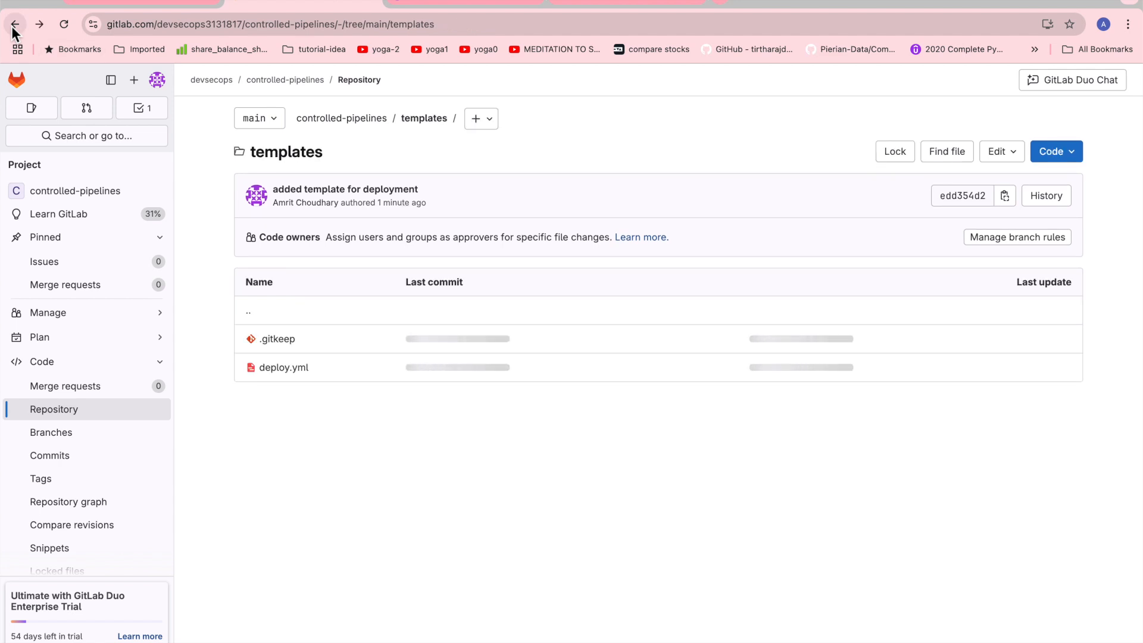
click(14, 23)
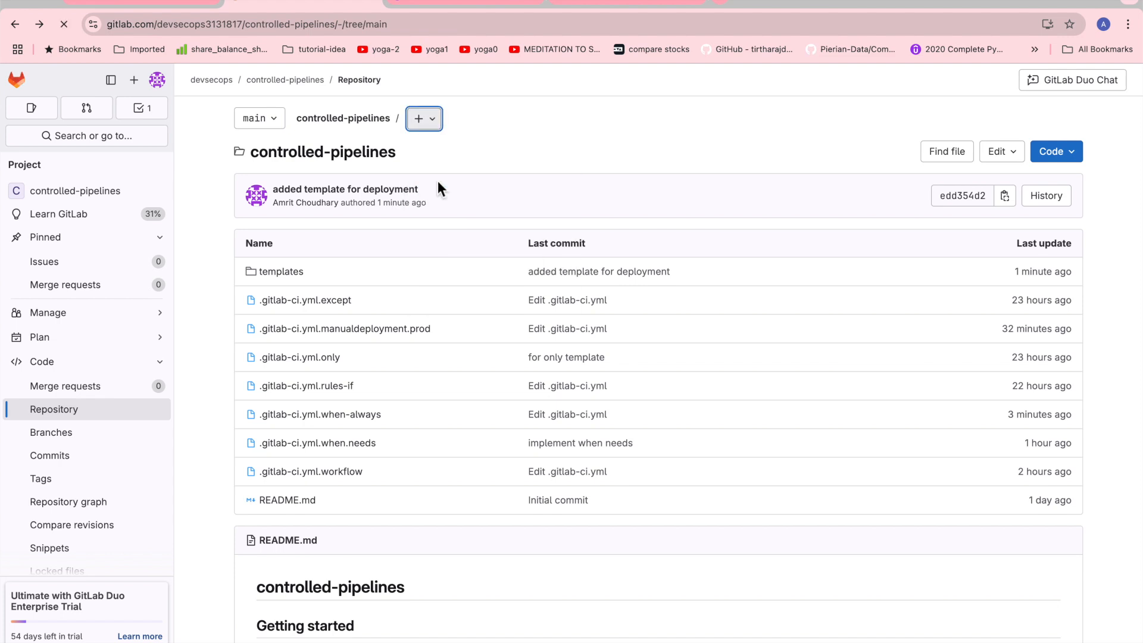
click(418, 118)
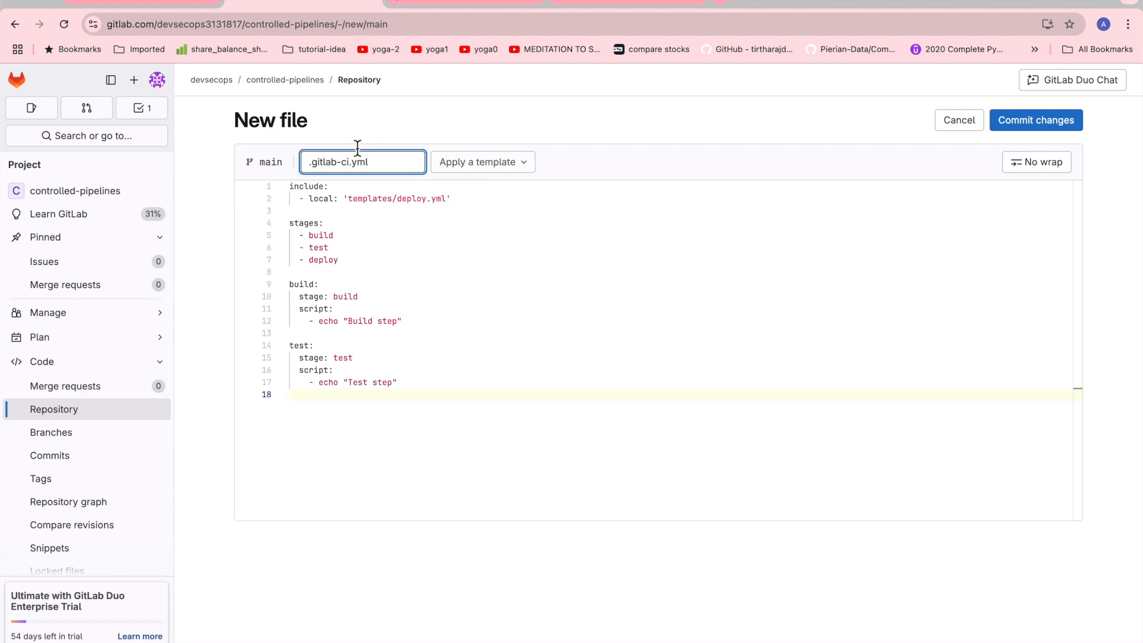
mouse_move(398, 254)
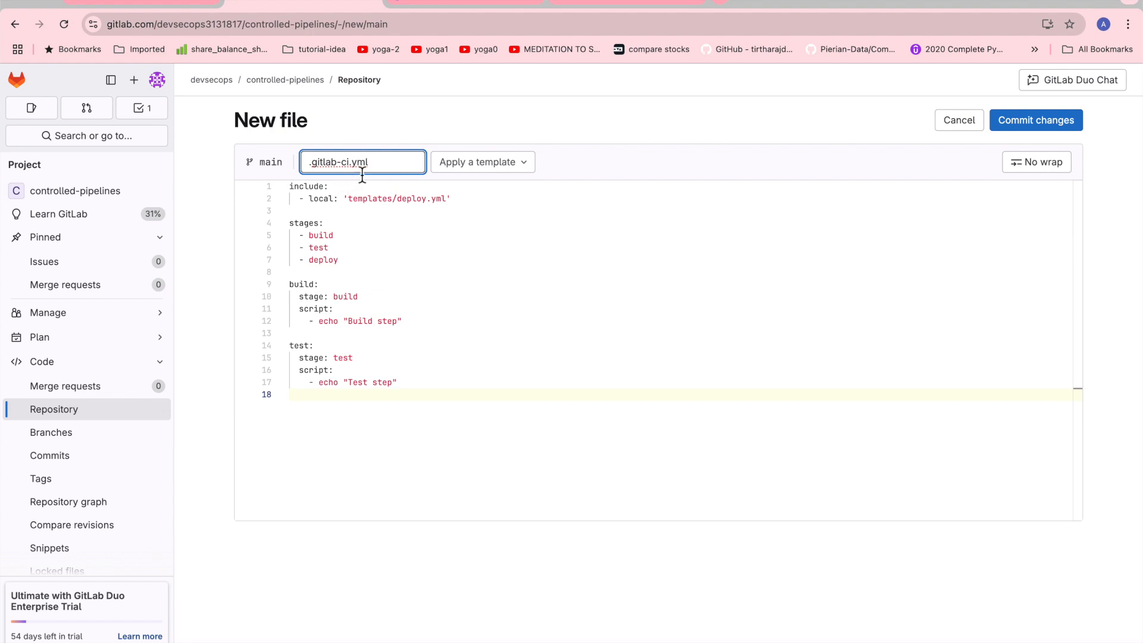
Write the include of templates/deploy.yml, three stages, and build and test jobs
click(432, 222)
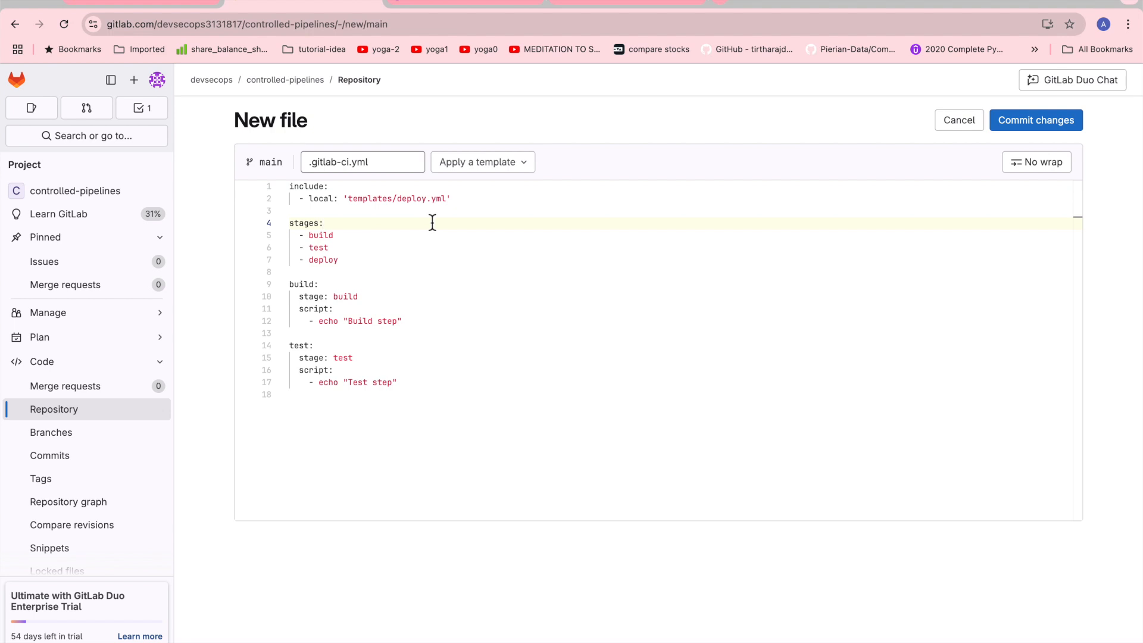
mouse_move(379, 246)
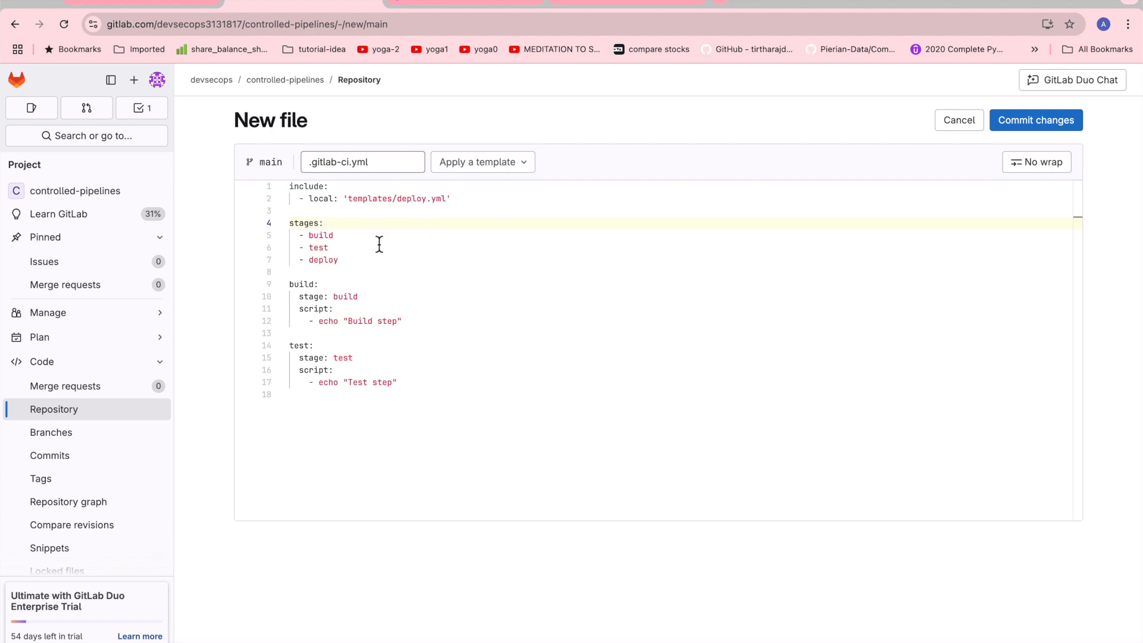
mouse_move(368, 218)
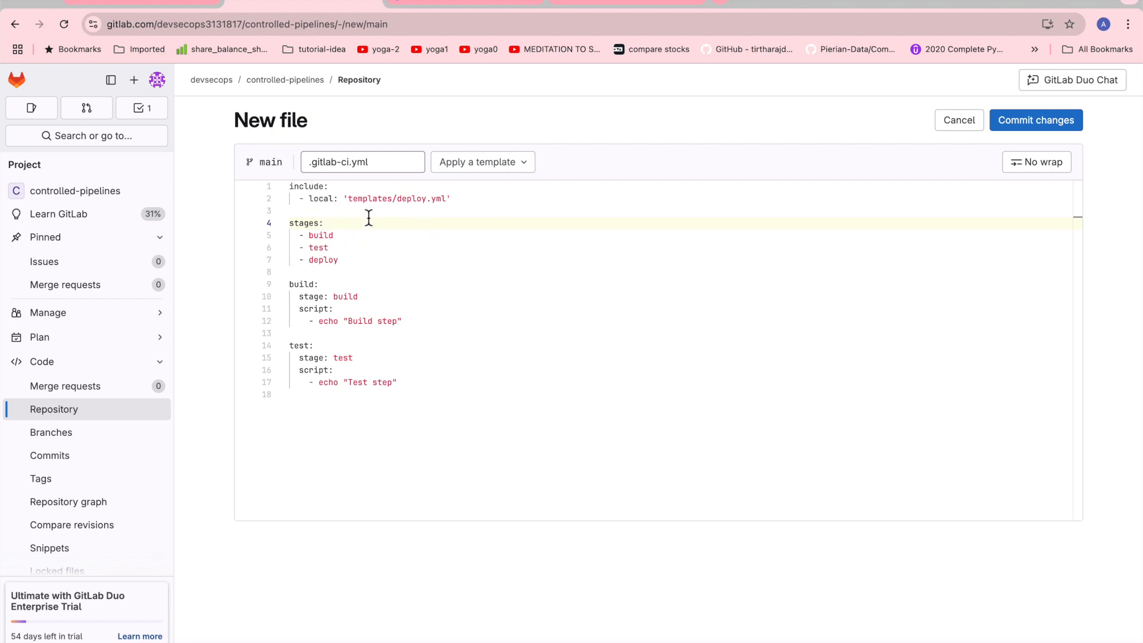
mouse_move(470, 206)
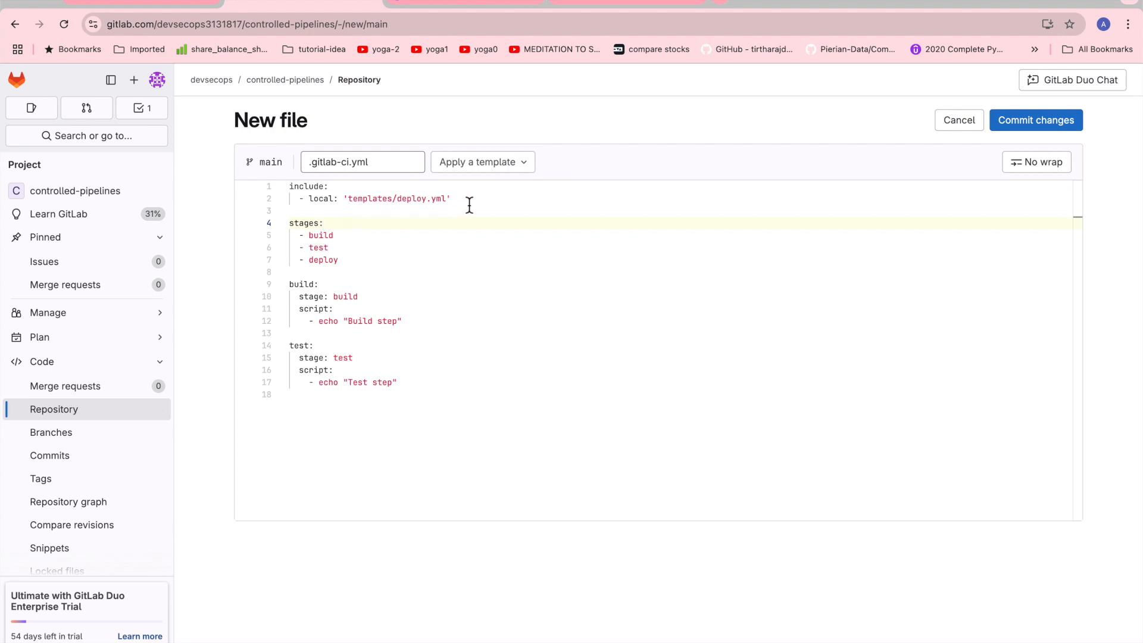
mouse_move(377, 211)
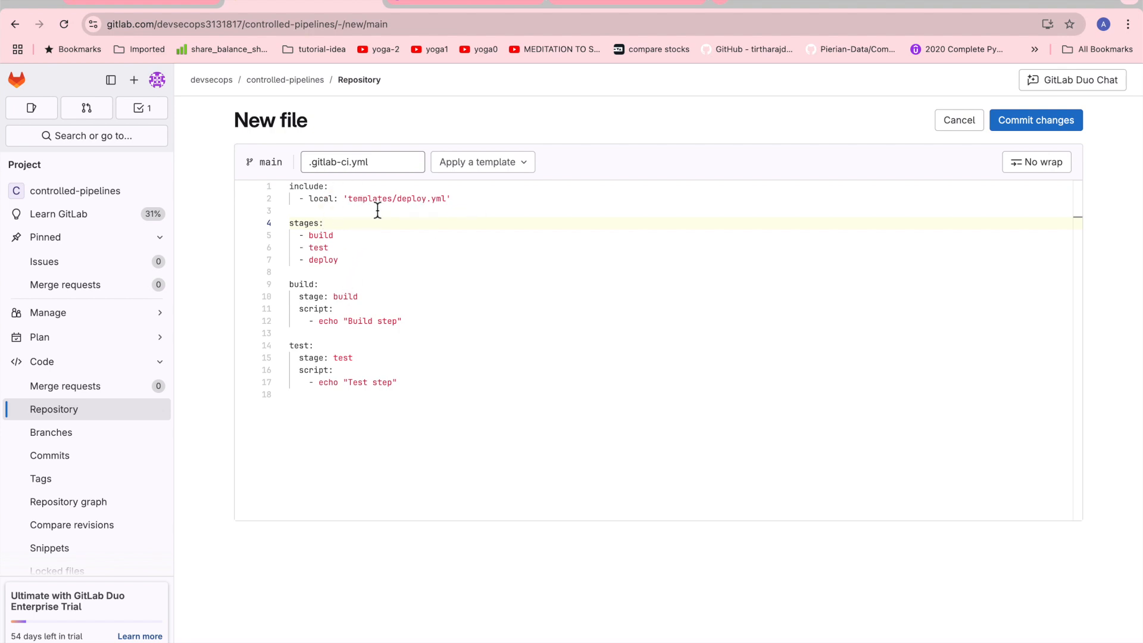
mouse_move(343, 270)
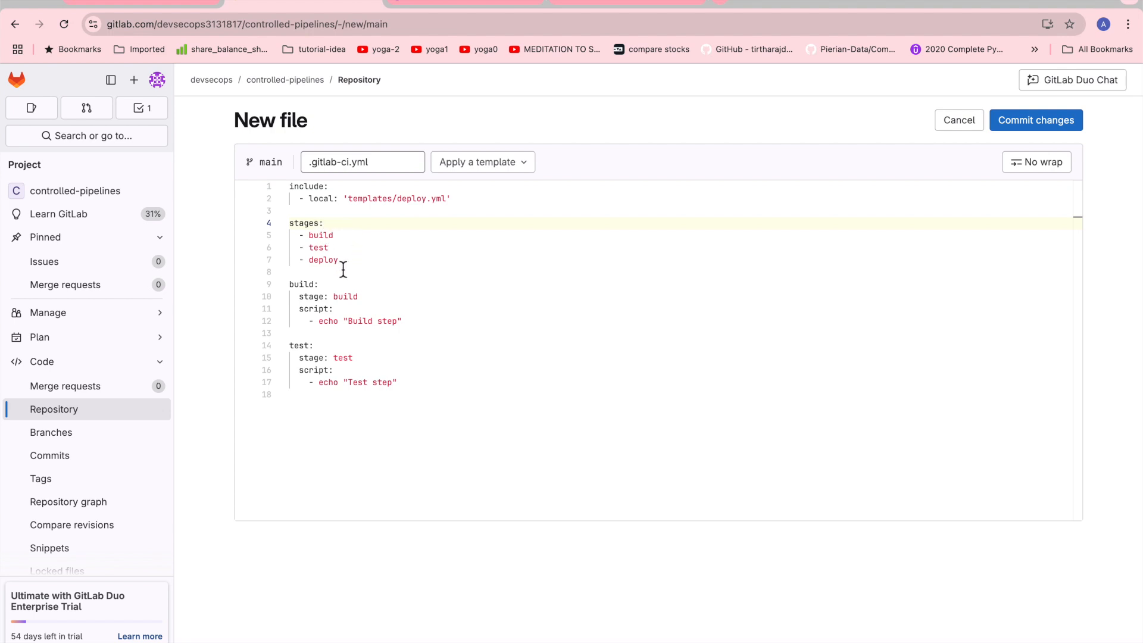
mouse_move(397, 198)
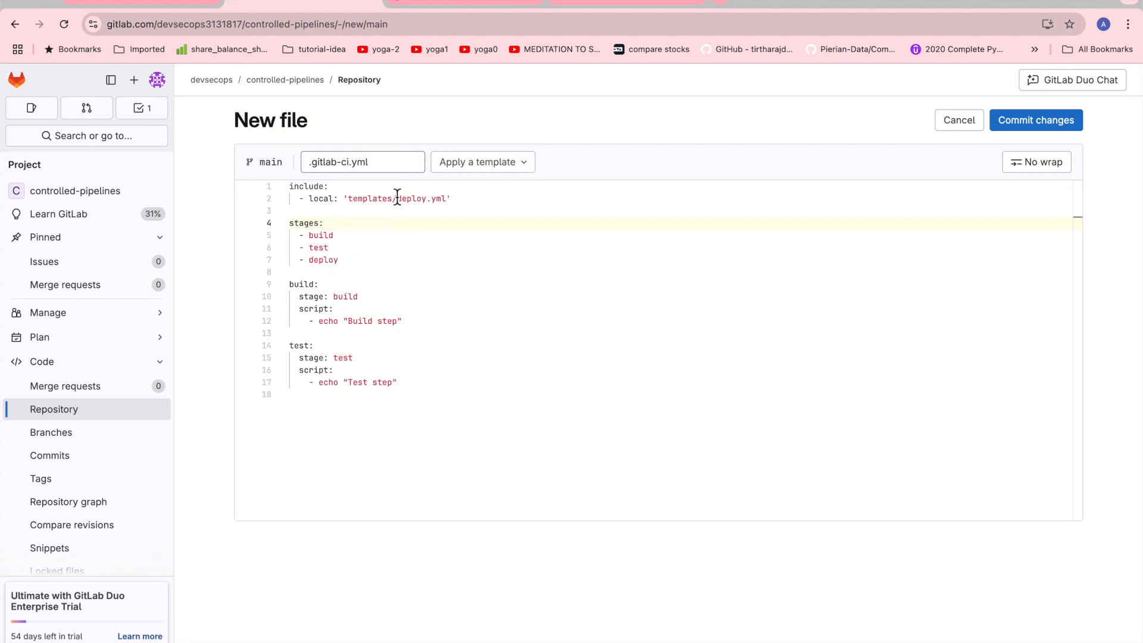
mouse_move(448, 208)
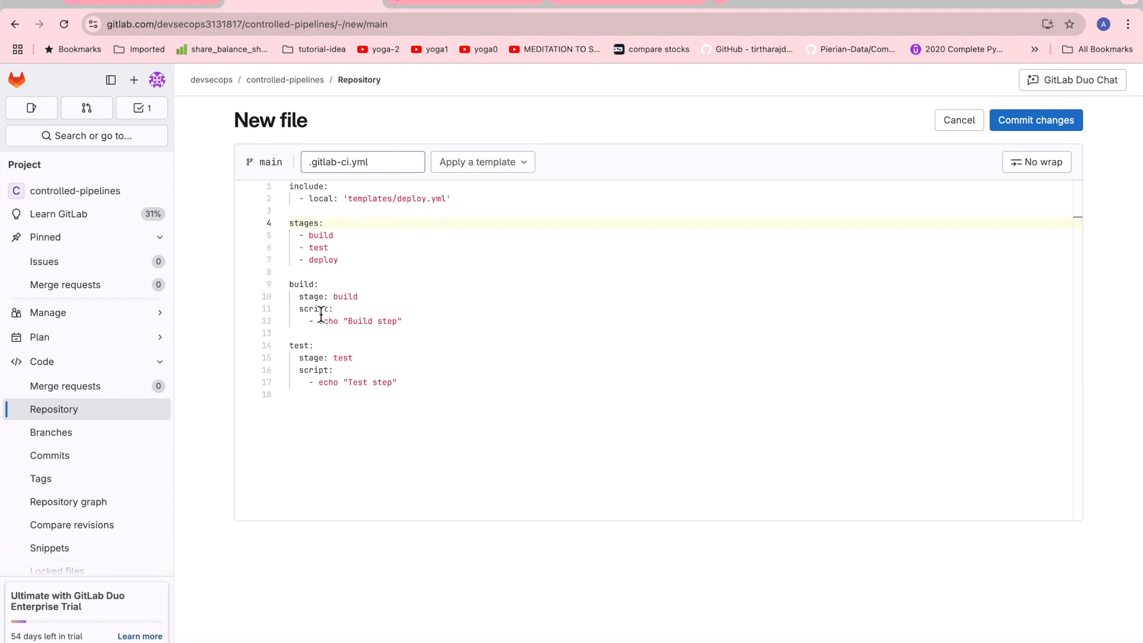
mouse_move(337, 330)
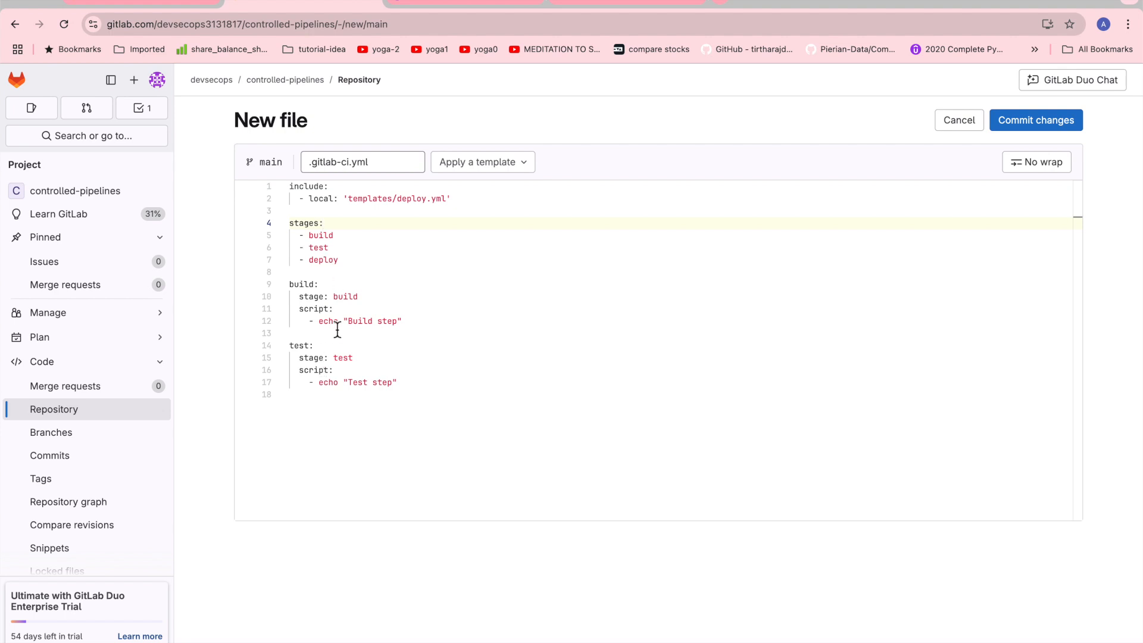
mouse_move(354, 292)
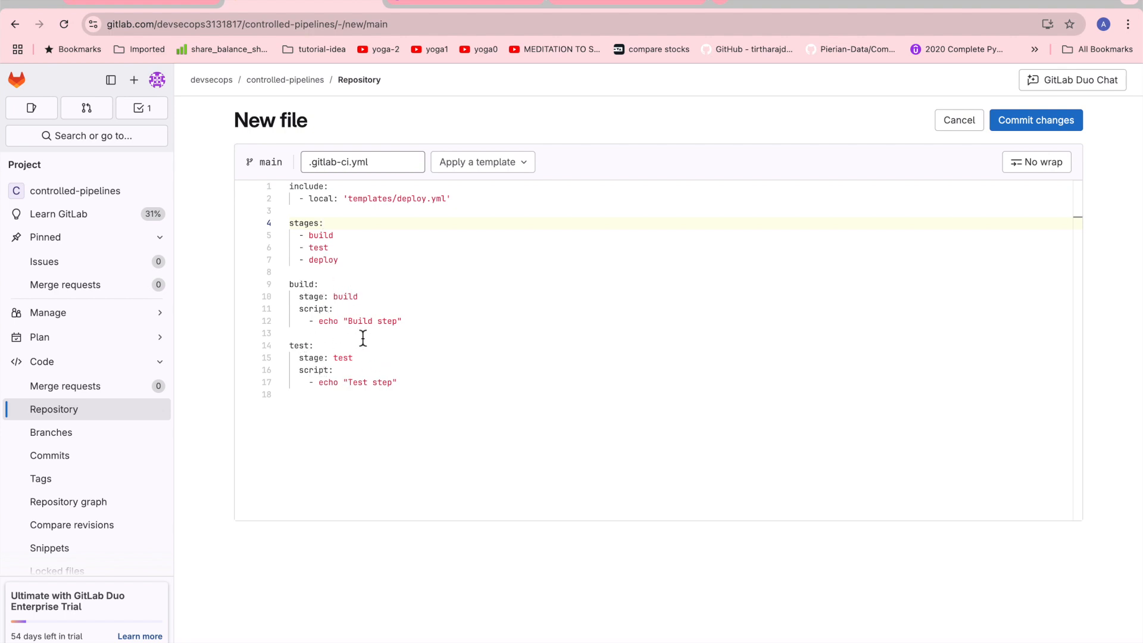
double_click(357, 382)
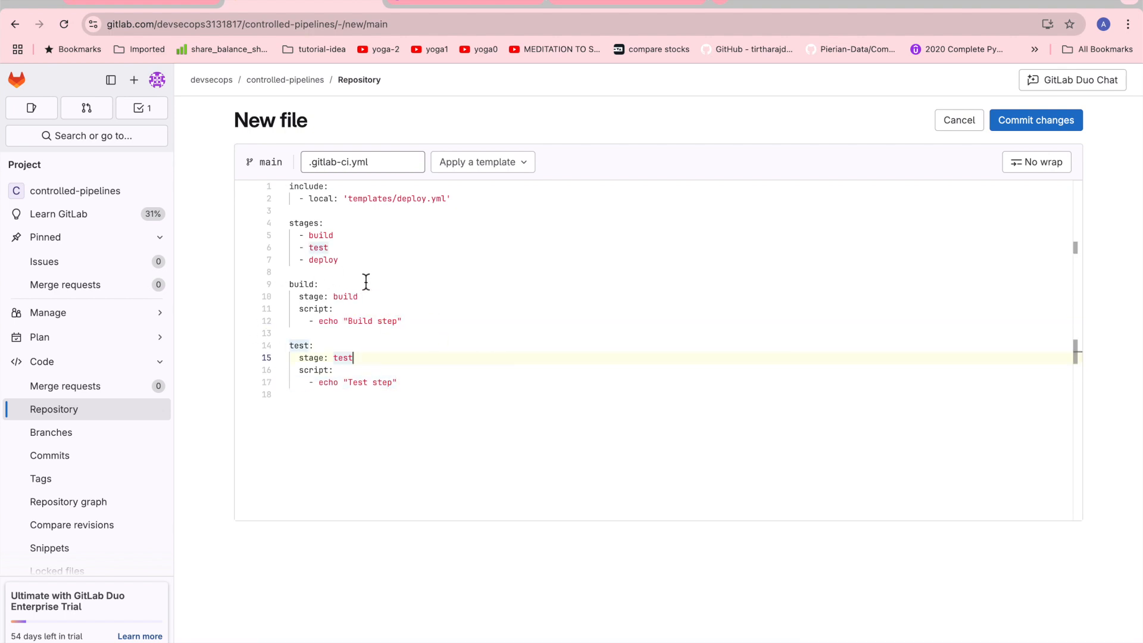
mouse_move(429, 257)
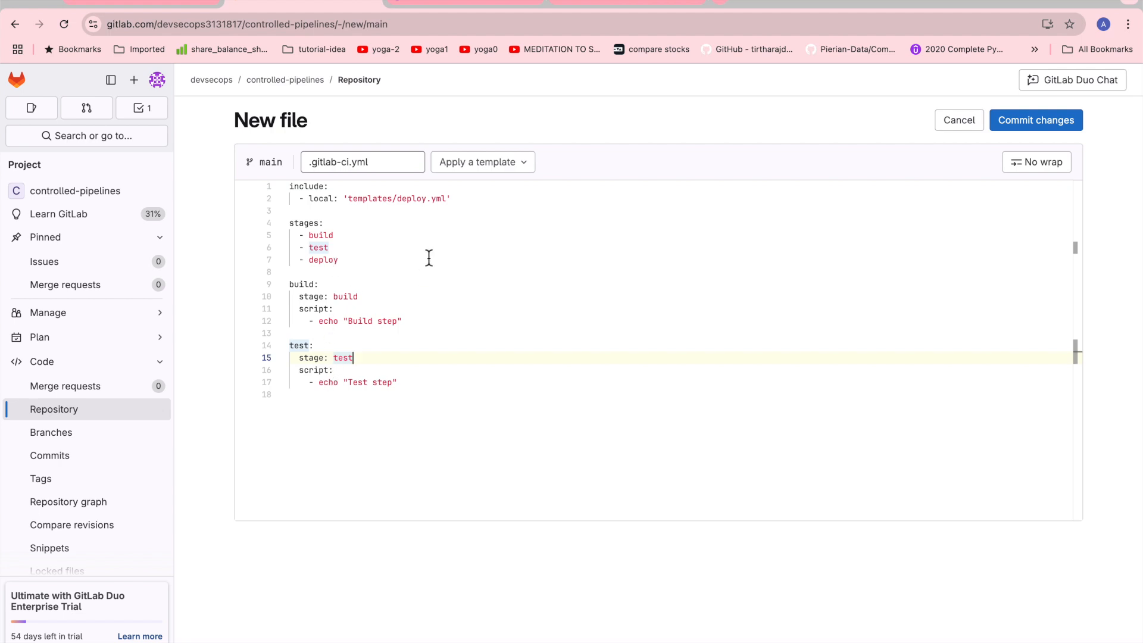
mouse_move(337, 253)
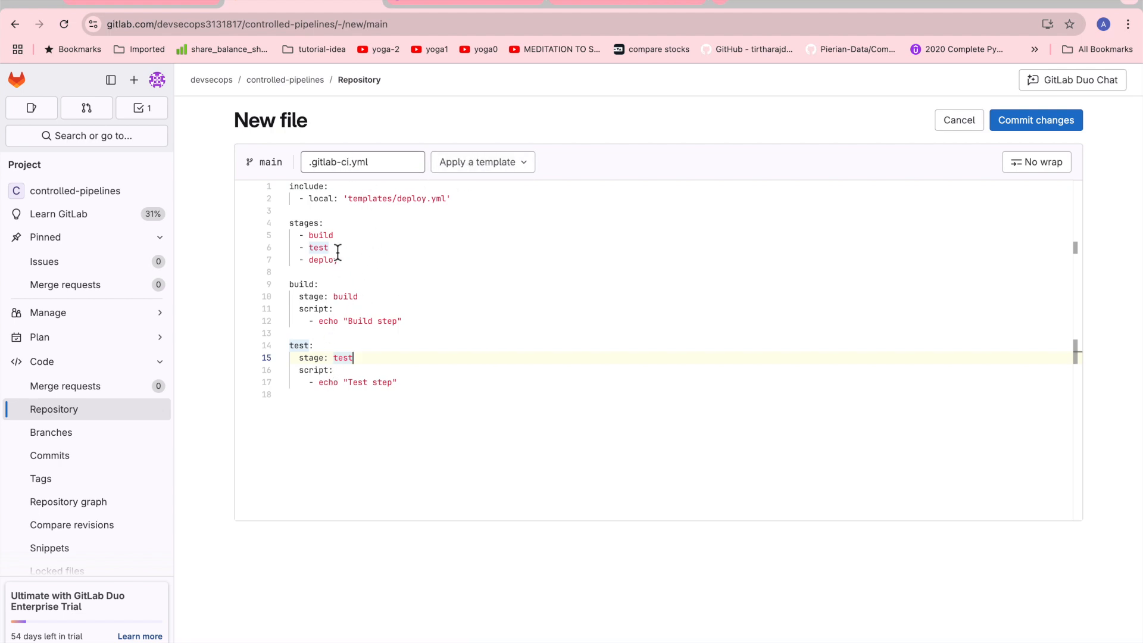
double_click(322, 259)
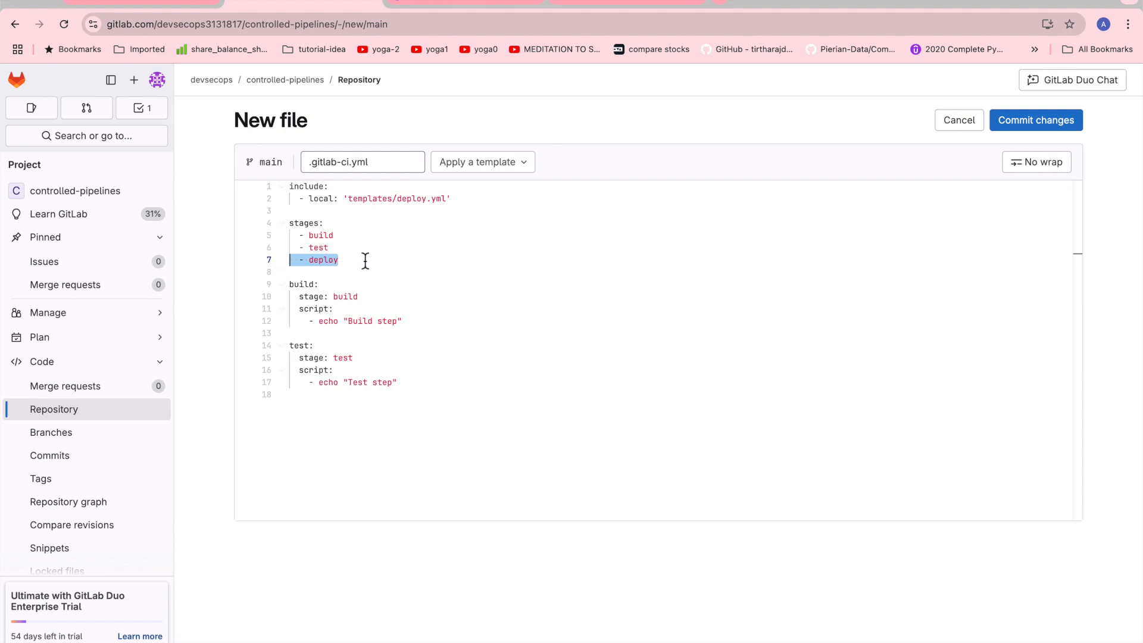
mouse_move(321, 98)
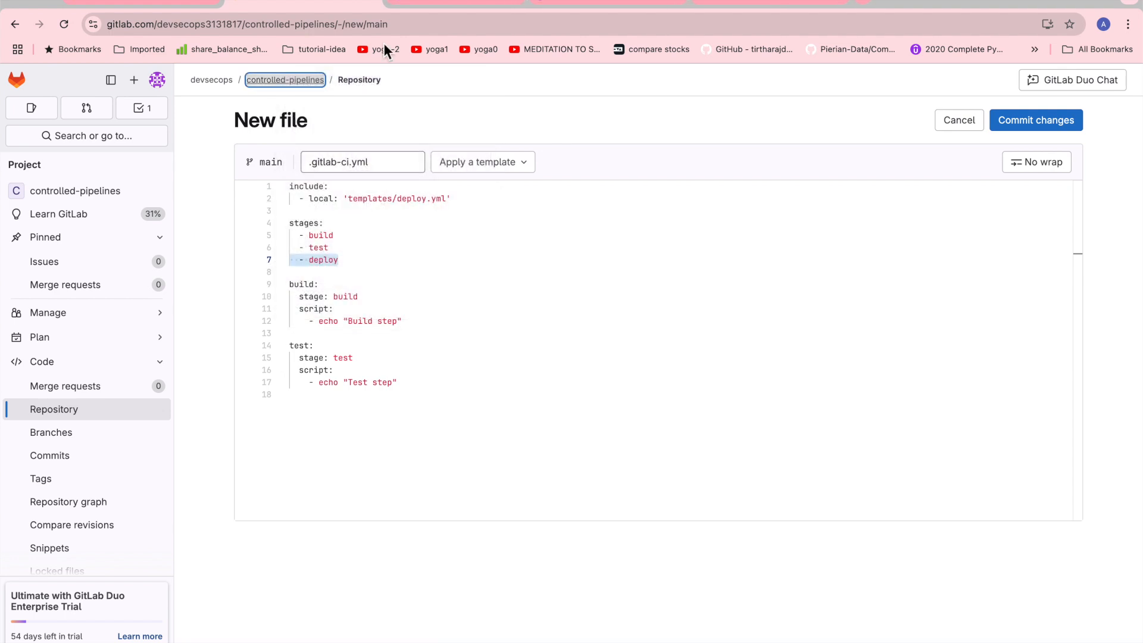
click(1035, 119)
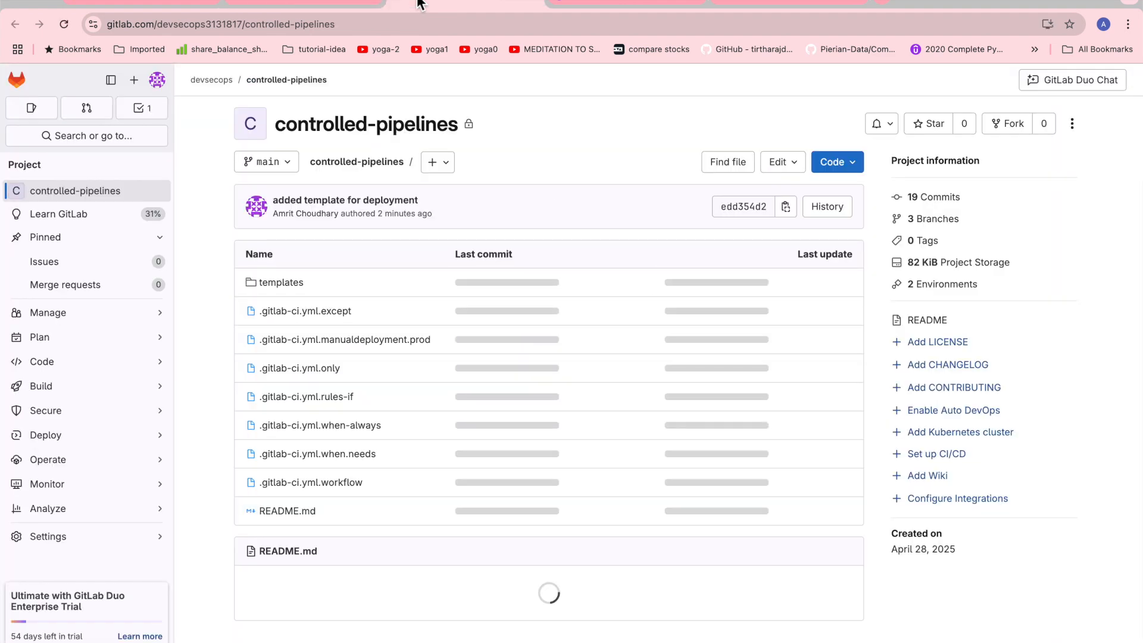
click(280, 282)
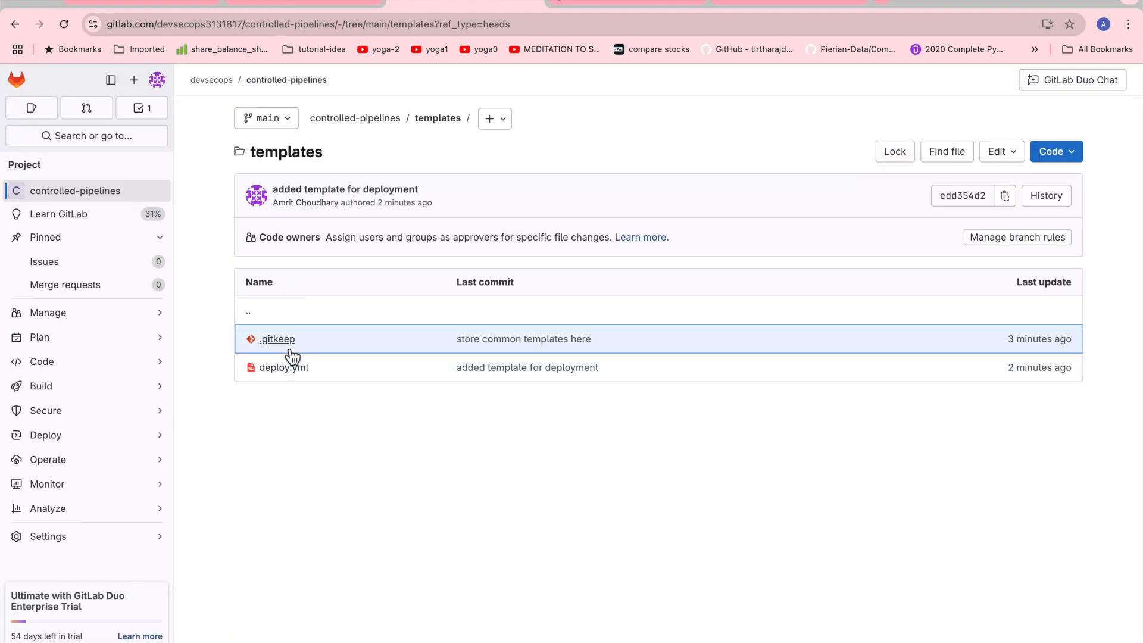
click(285, 367)
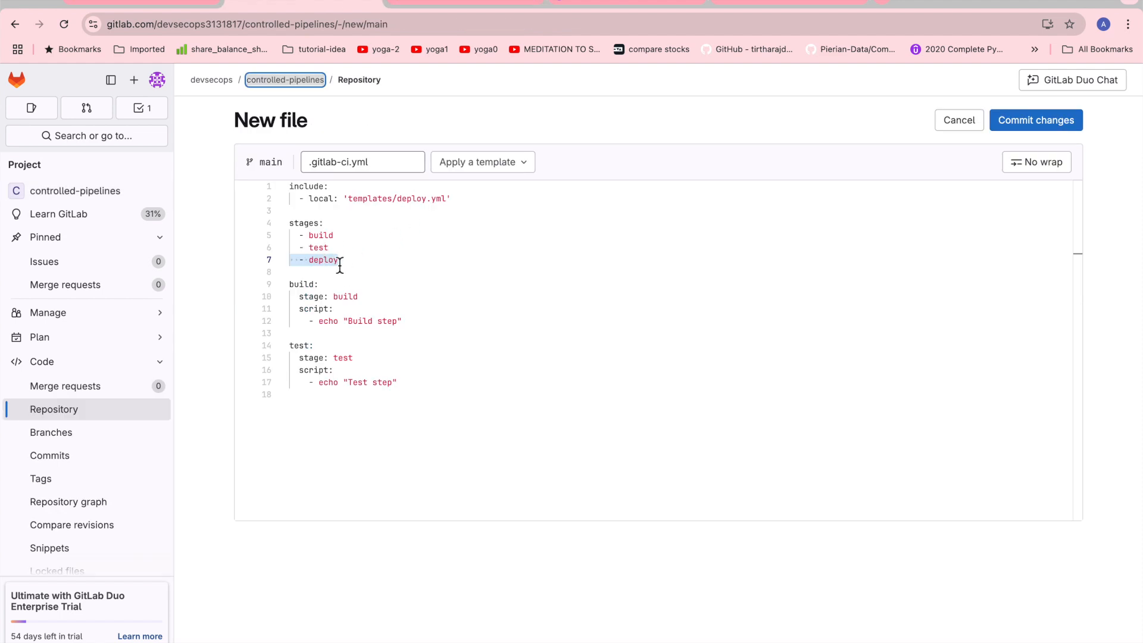
mouse_move(365, 487)
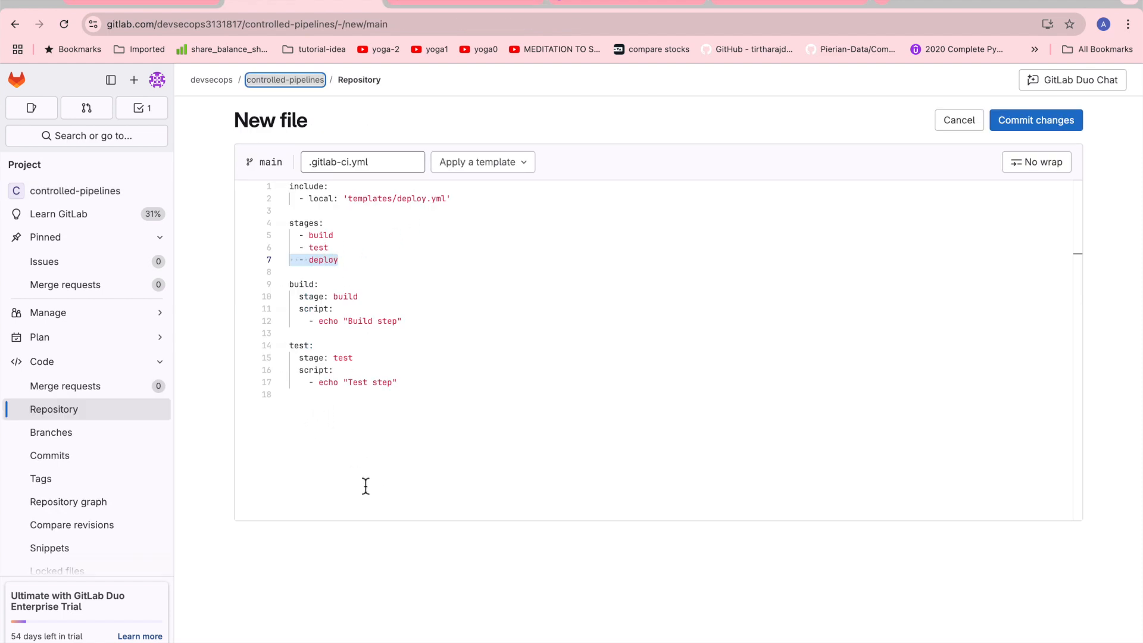
mouse_move(299, 185)
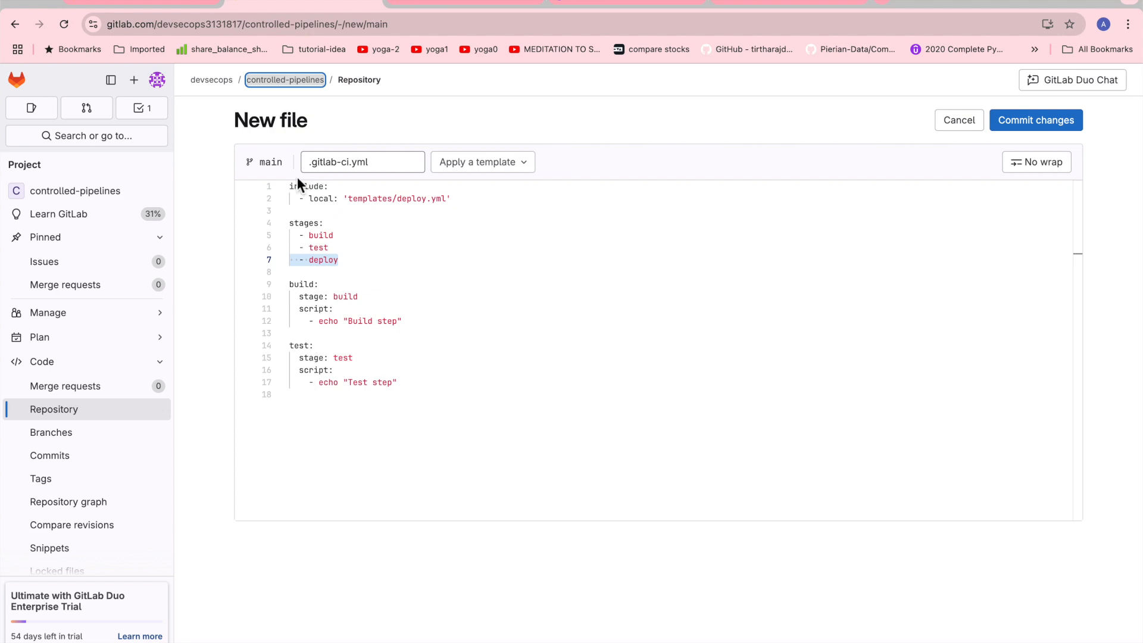
Highlight the include and local keywords, then bring up the commit dialog
double_click(307, 185)
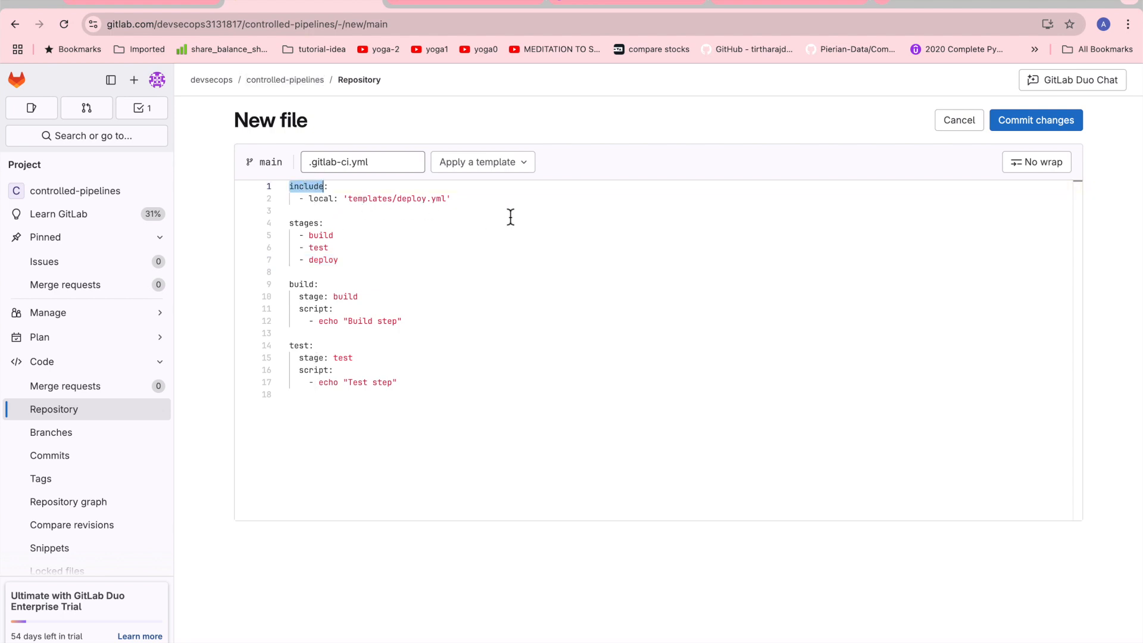
mouse_move(448, 211)
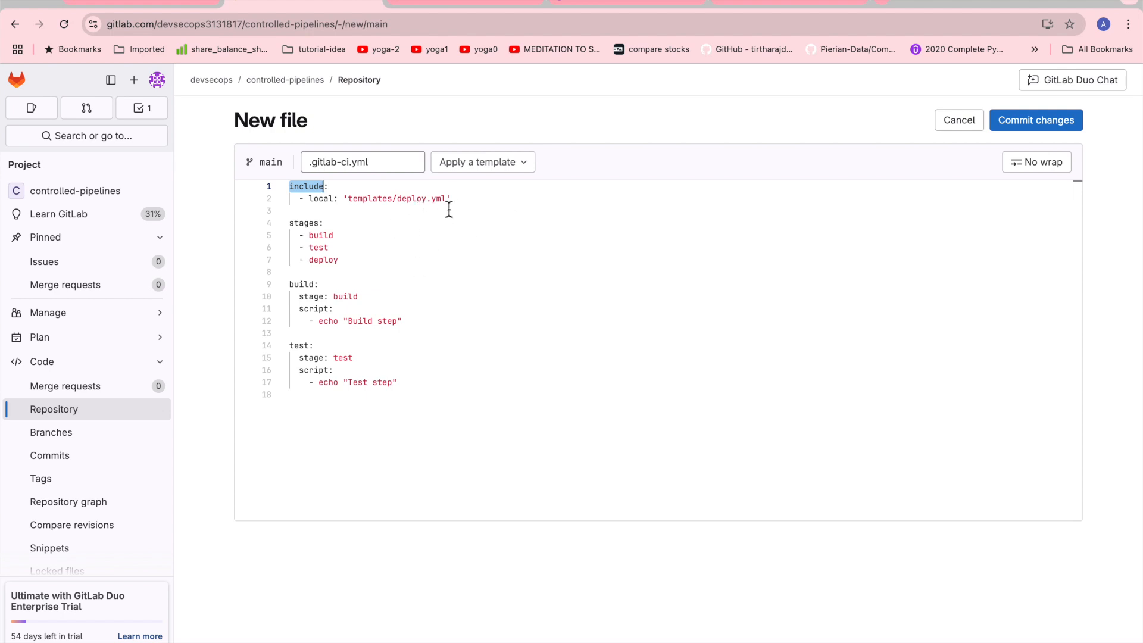
double_click(321, 198)
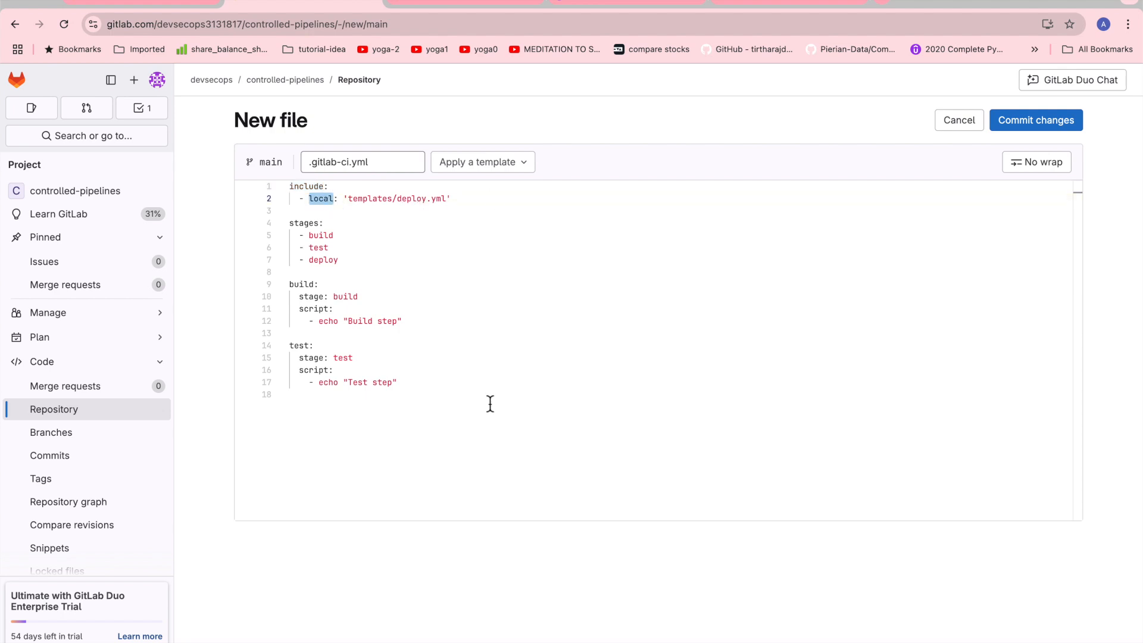
mouse_move(939, 195)
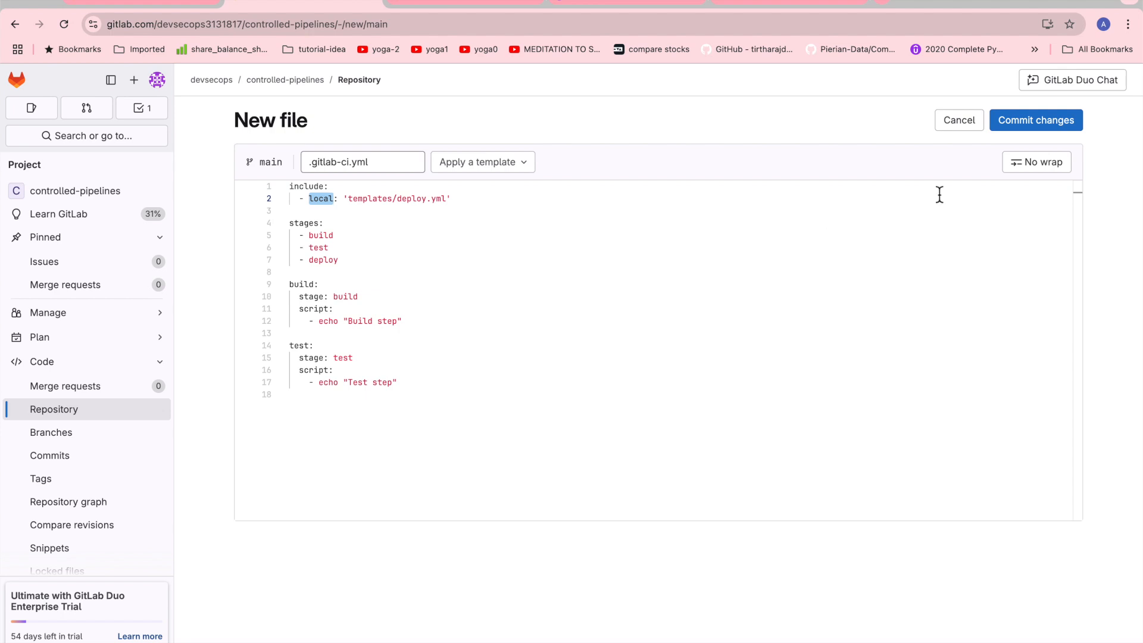
click(1035, 120)
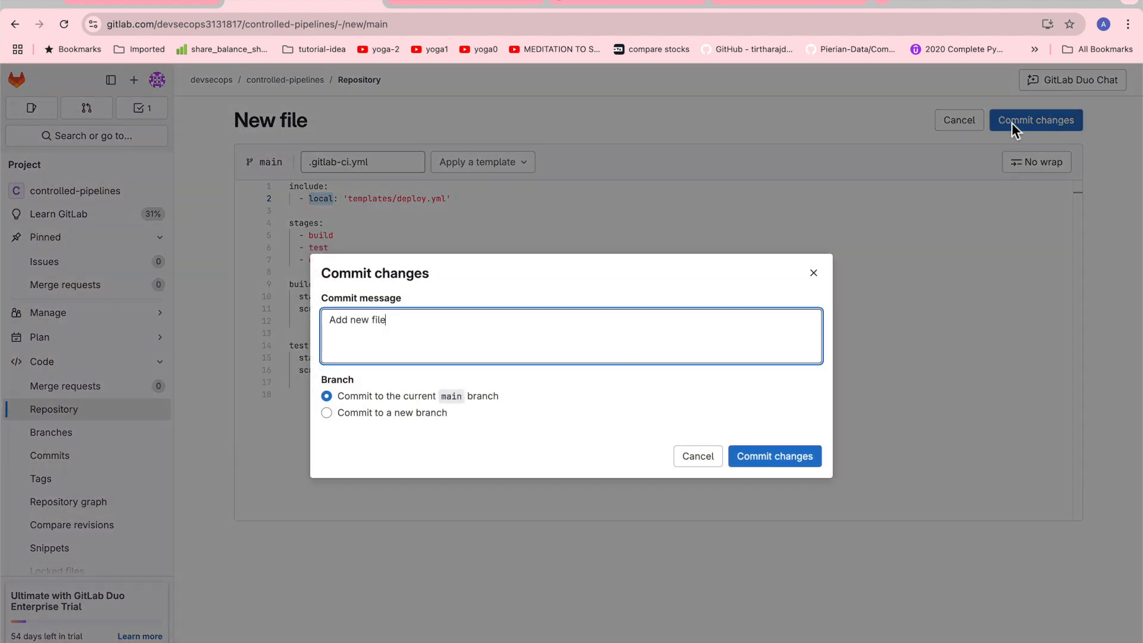
Commit .gitlab-ci.yml to main and review its deploy stage
click(774, 455)
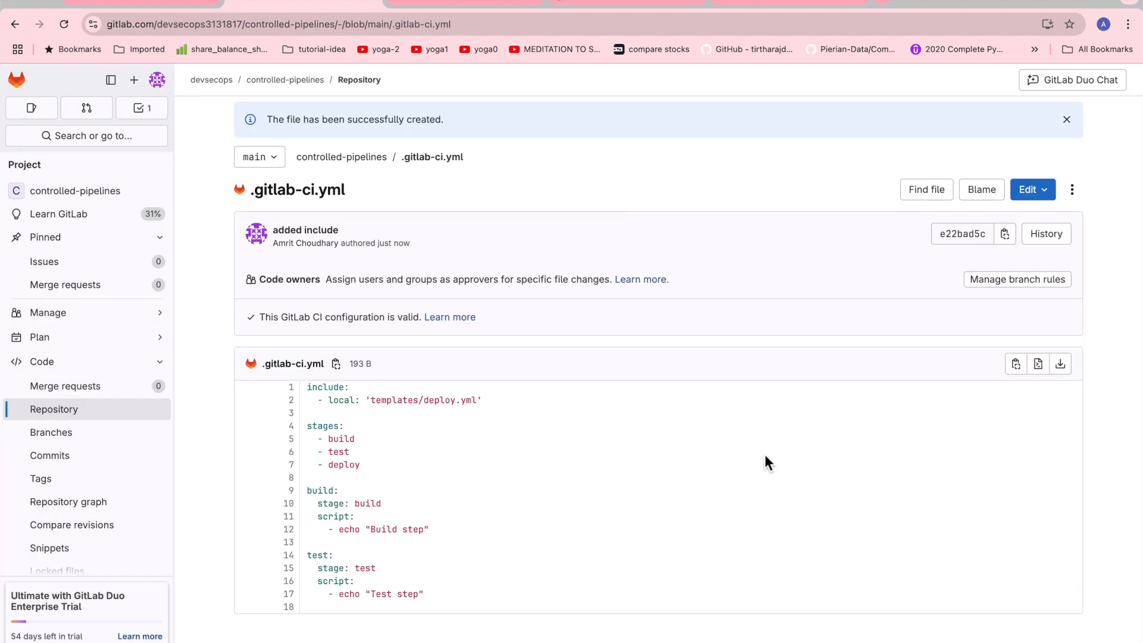
mouse_move(374, 443)
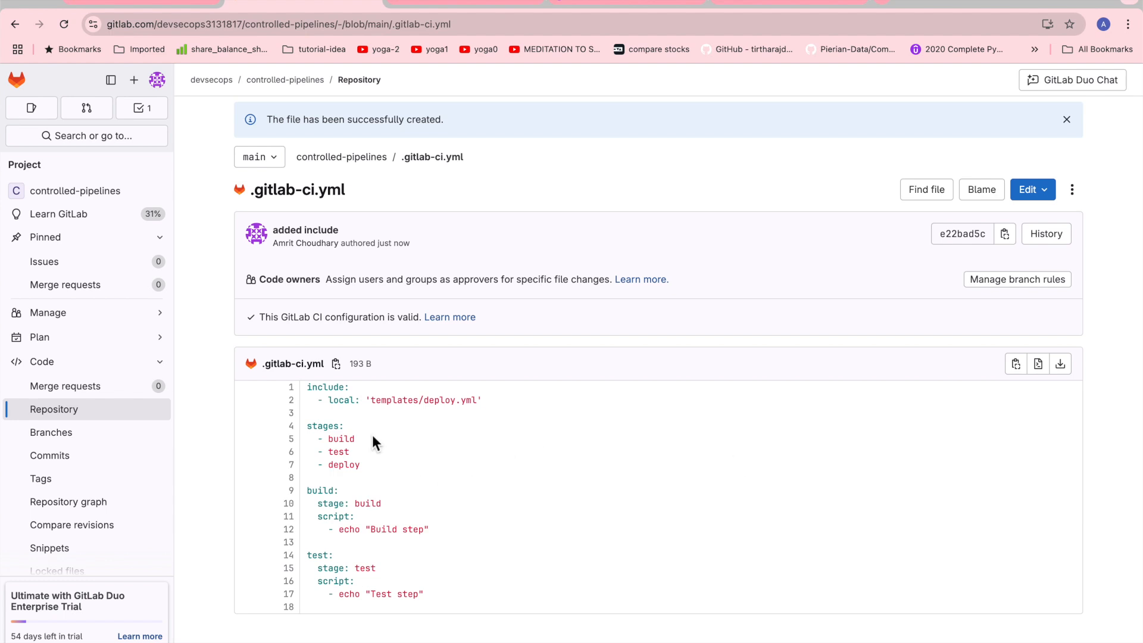
mouse_move(373, 502)
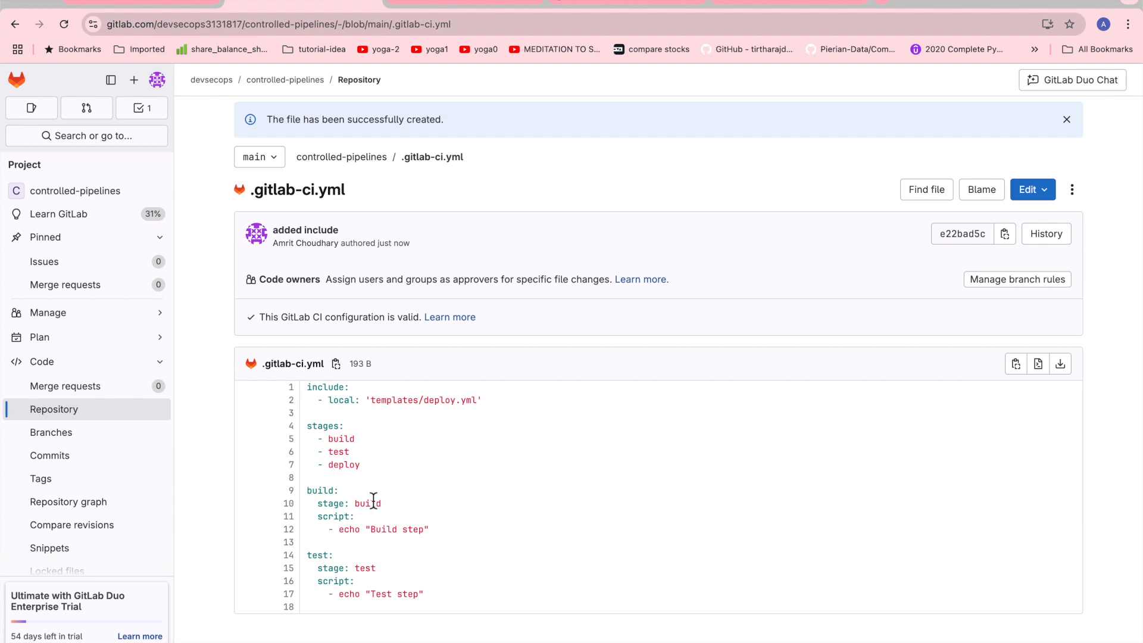
mouse_move(369, 529)
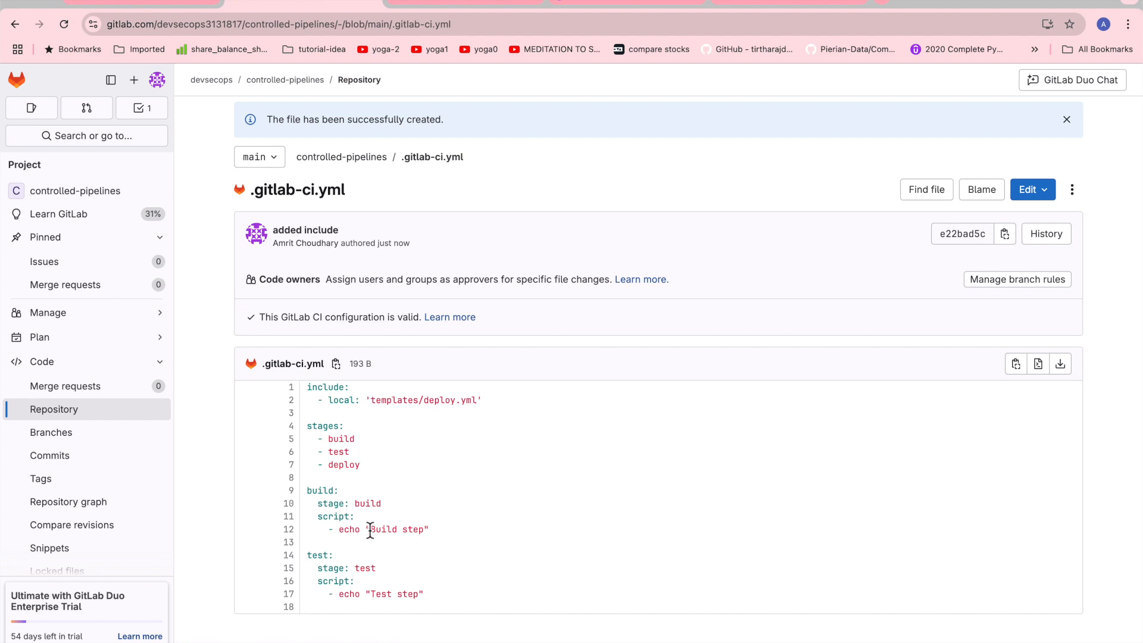
mouse_move(398, 571)
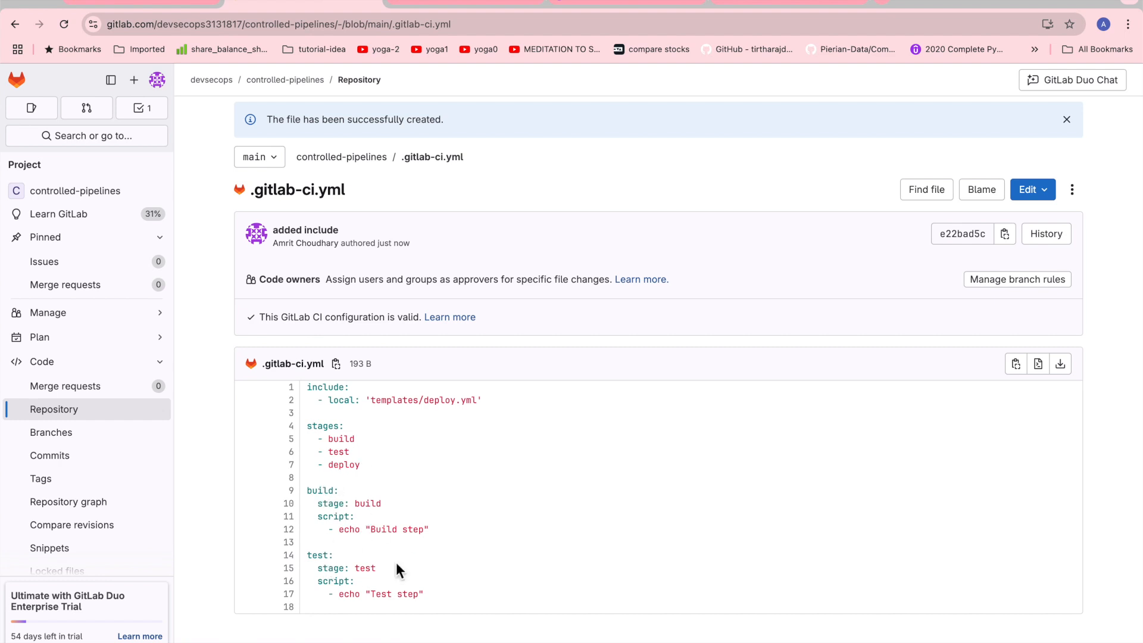
double_click(343, 465)
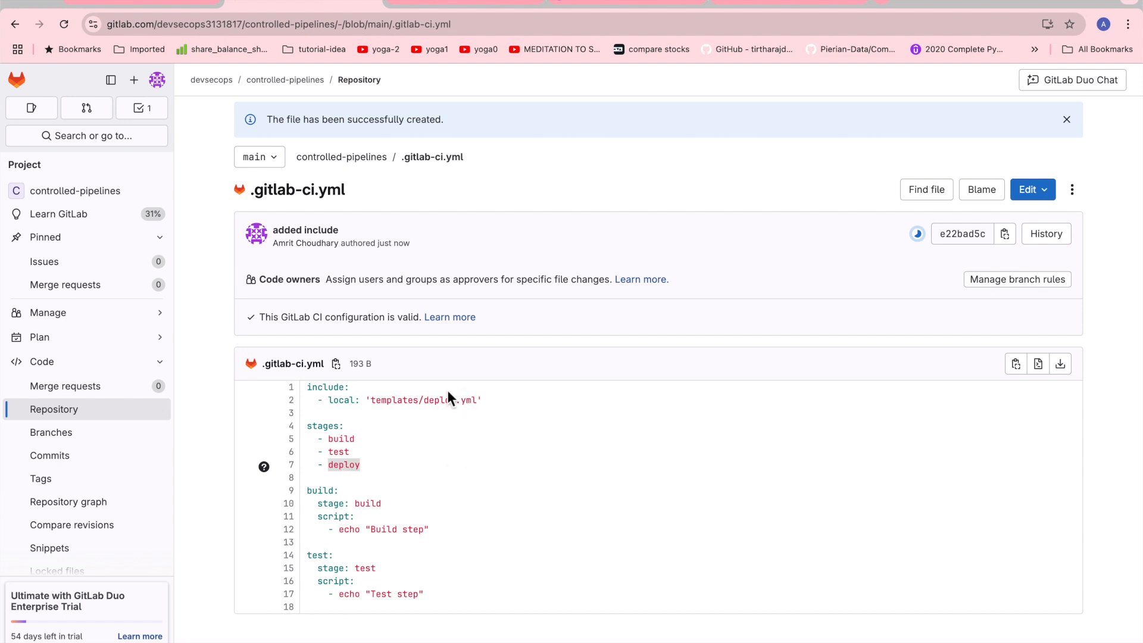
mouse_move(501, 415)
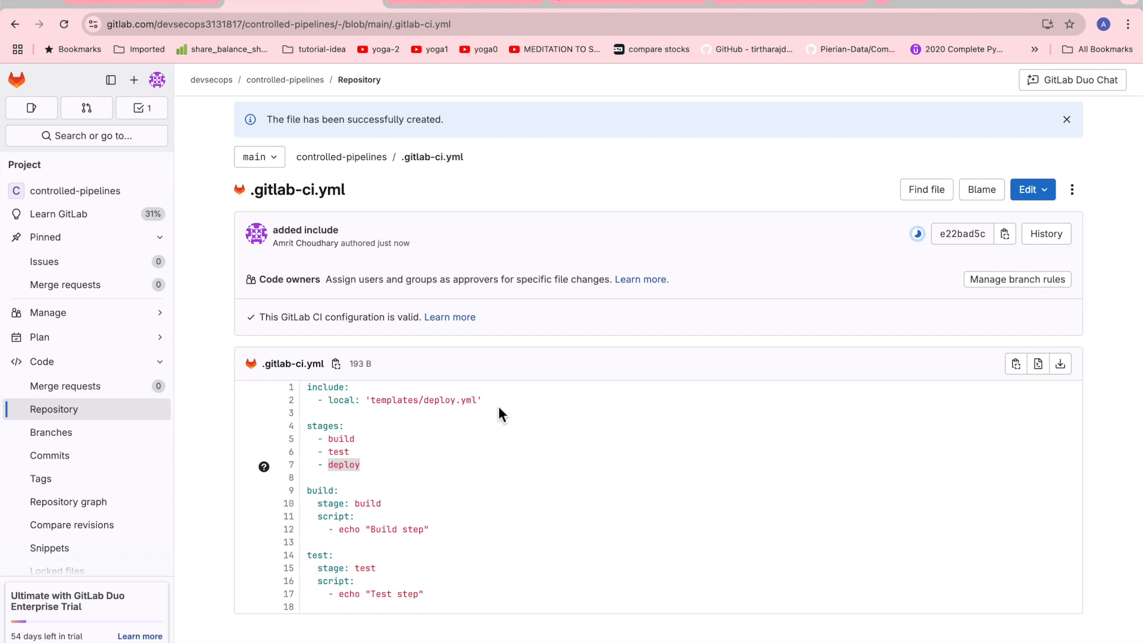
mouse_move(347, 486)
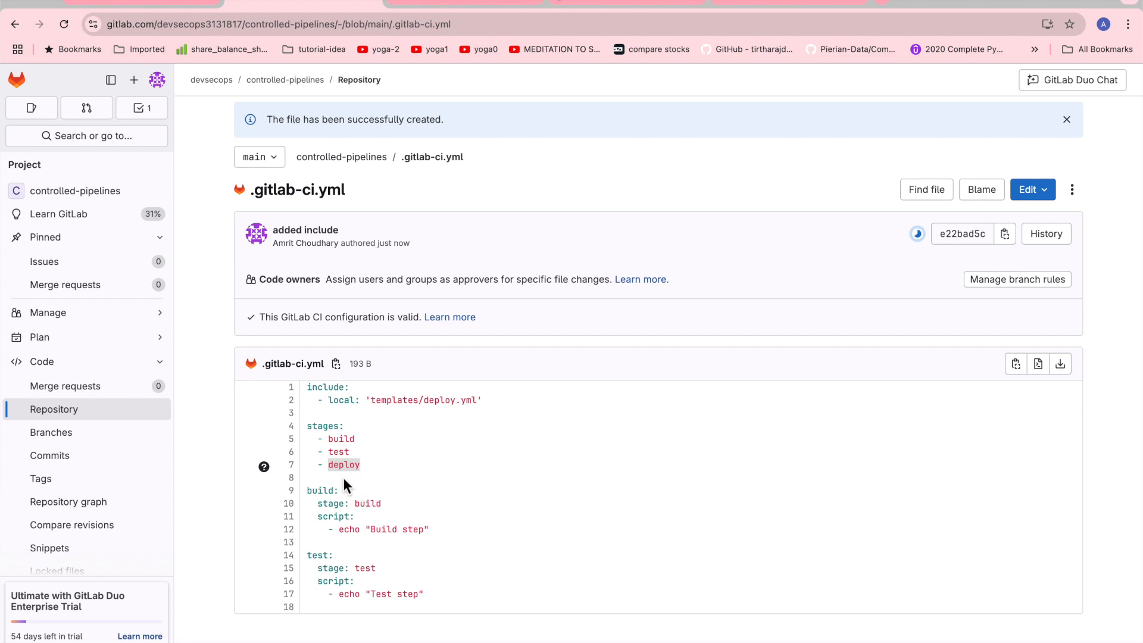
mouse_move(923, 251)
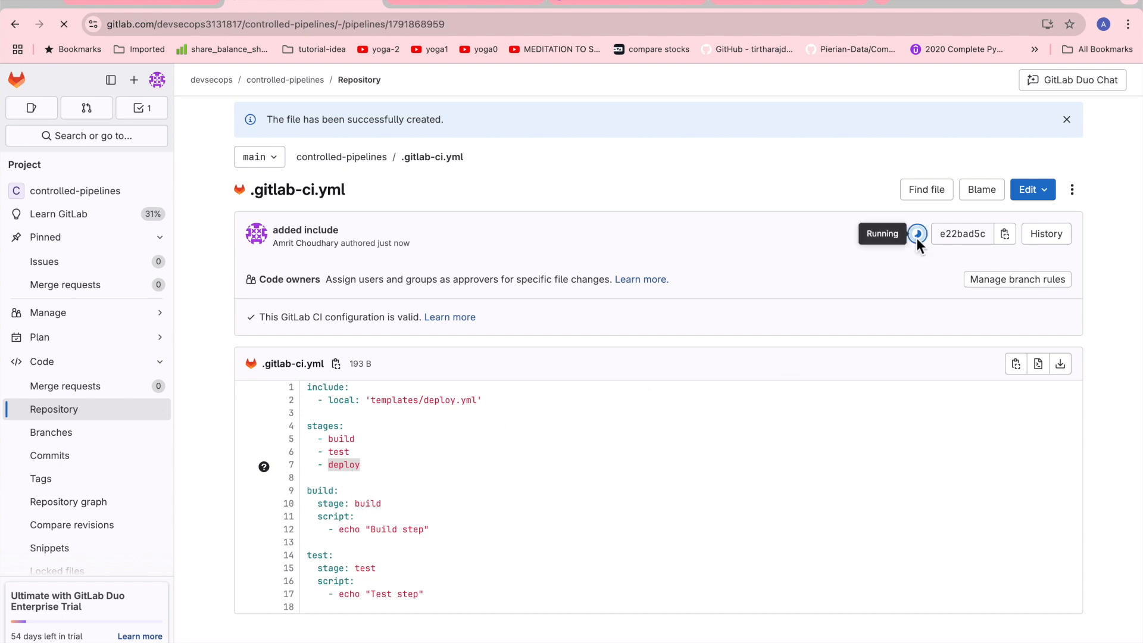
click(917, 234)
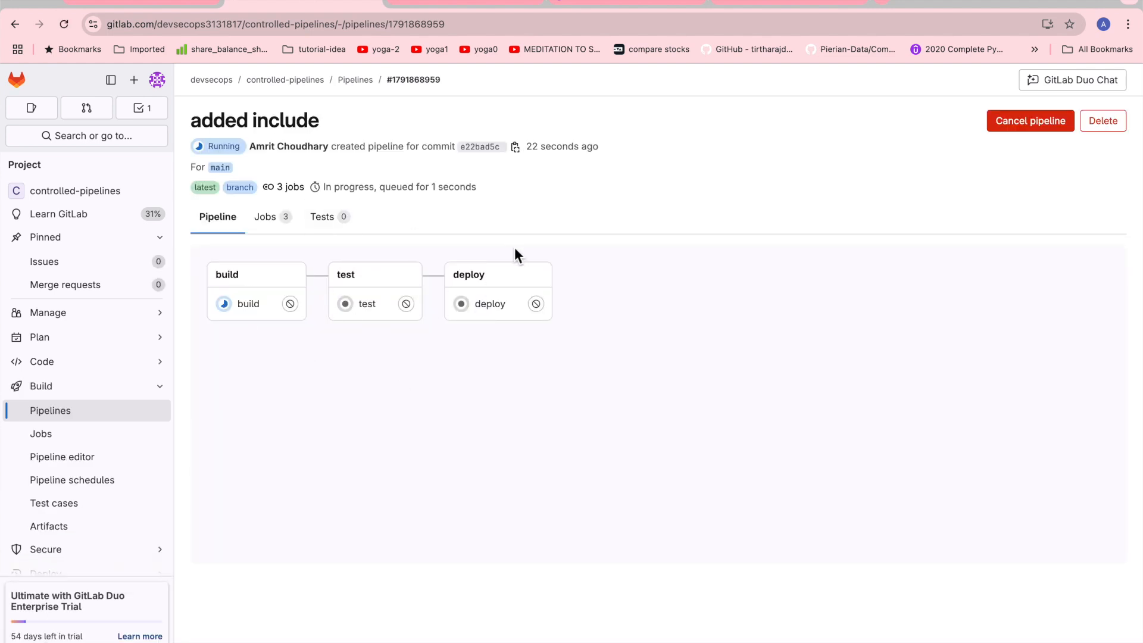
mouse_move(287, 305)
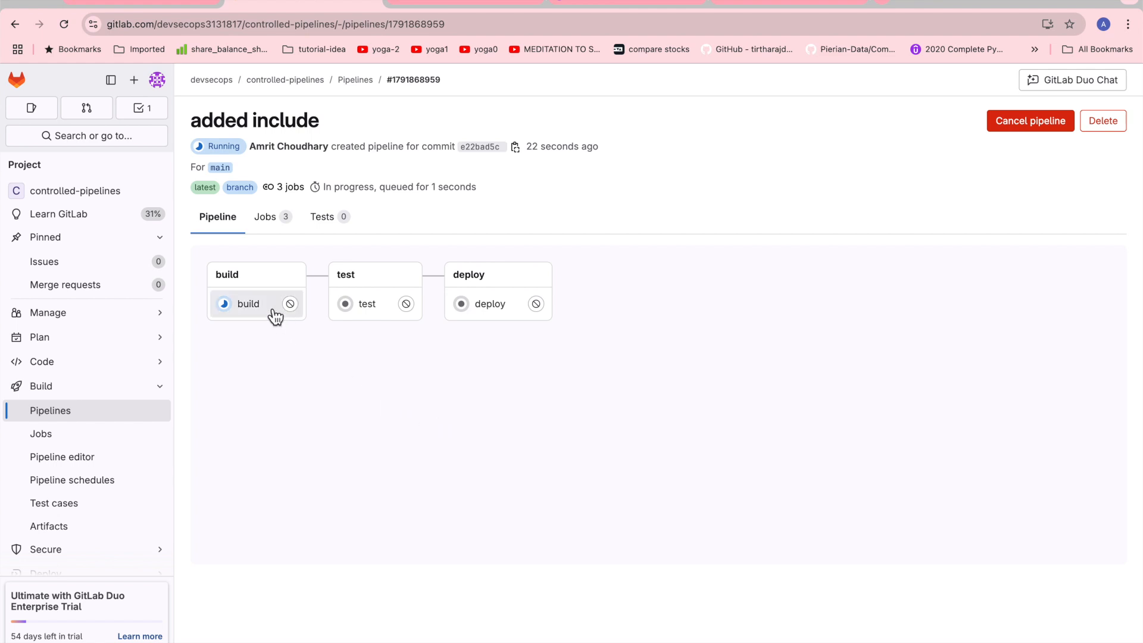
mouse_move(433, 385)
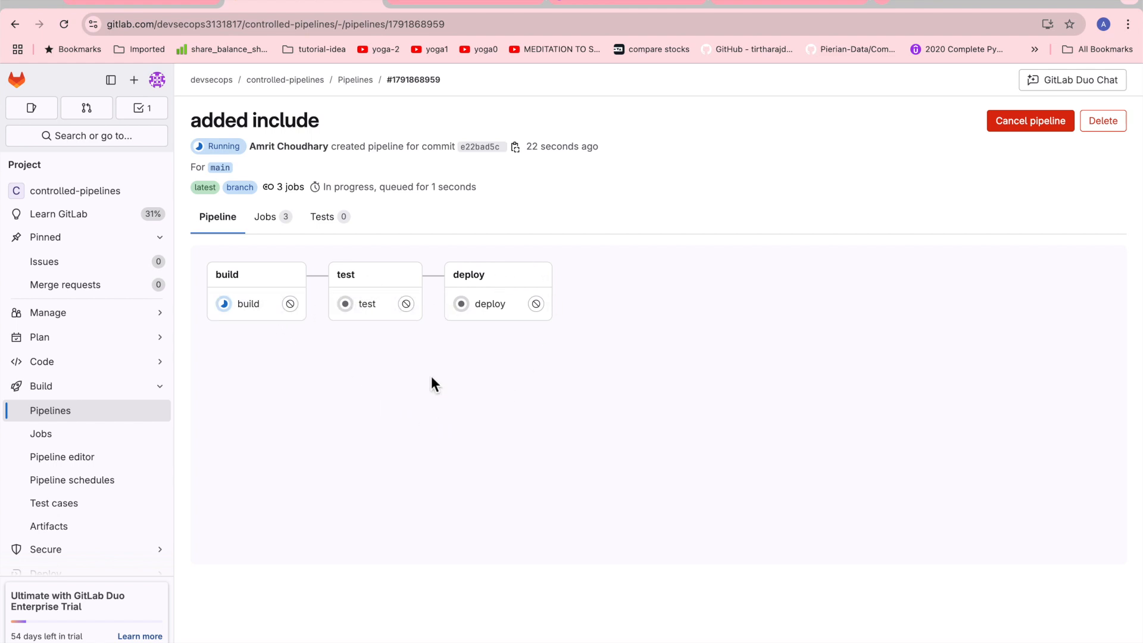
mouse_move(523, 285)
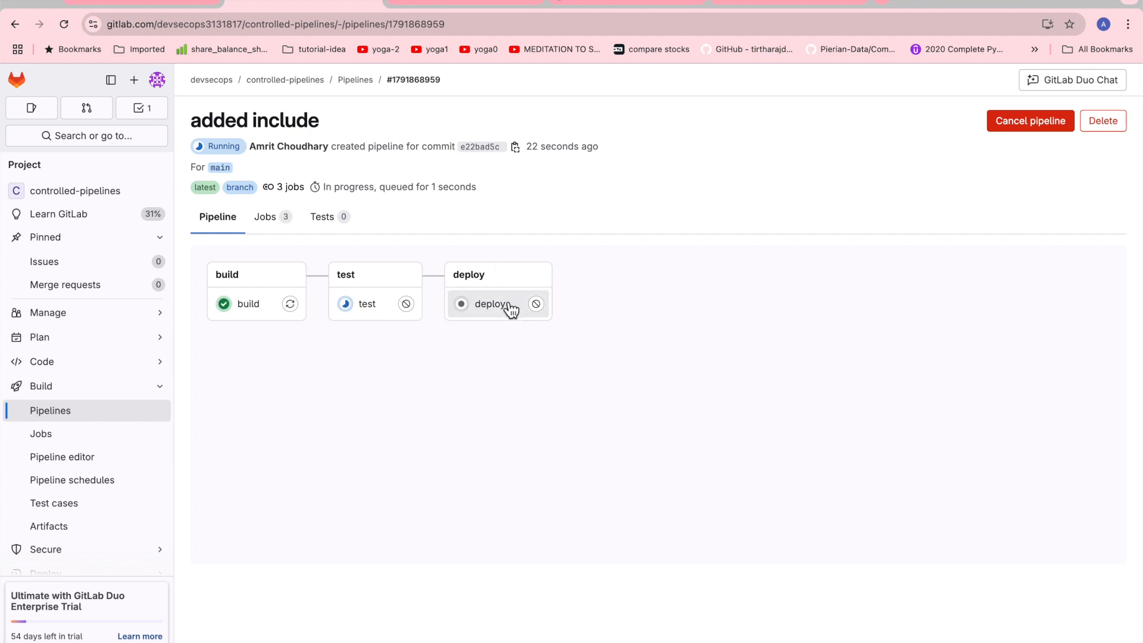
mouse_move(469, 235)
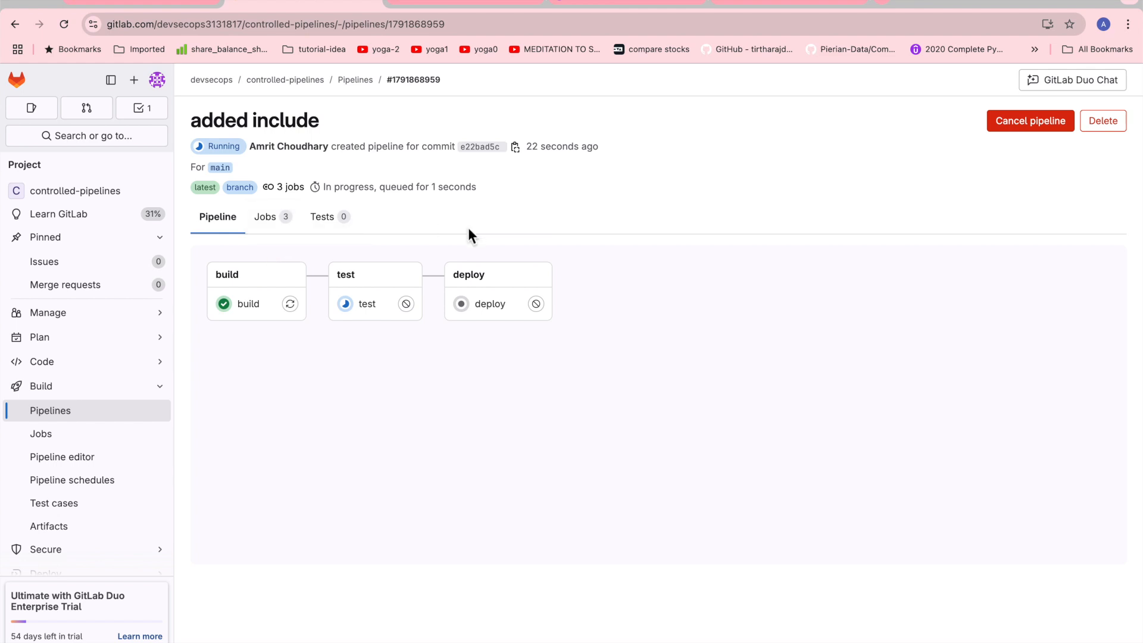
mouse_move(501, 323)
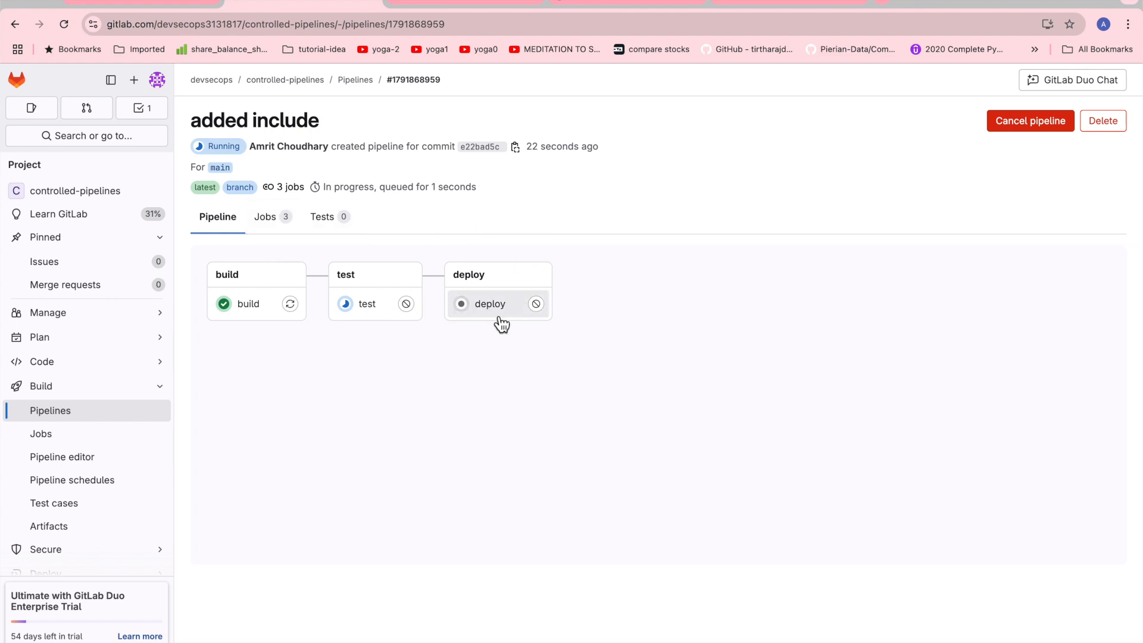
mouse_move(506, 327)
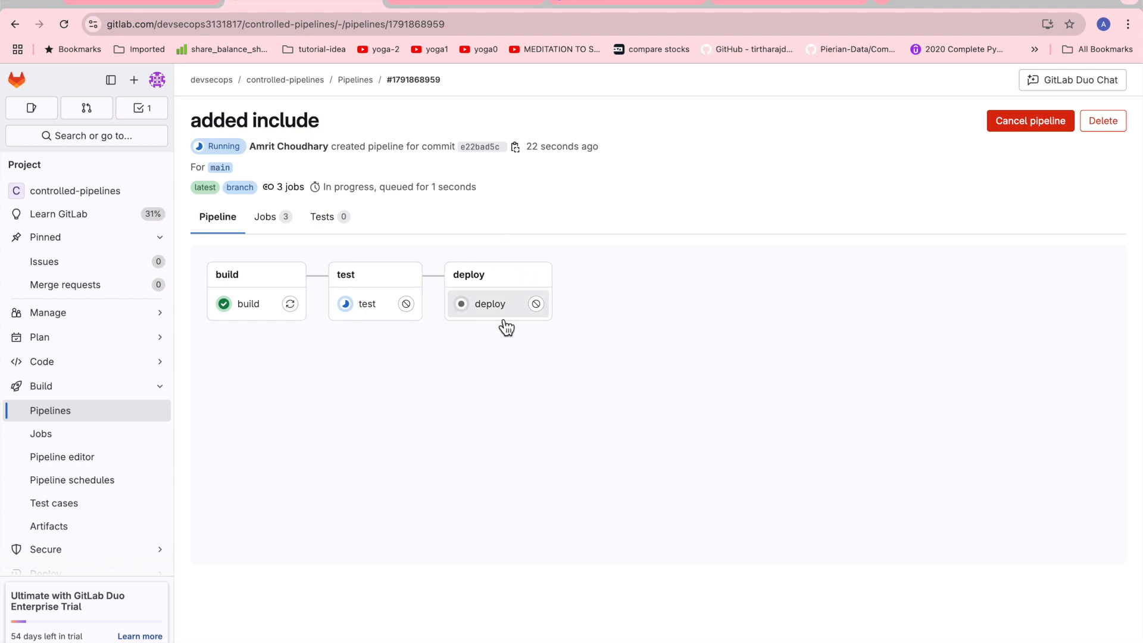
mouse_move(537, 305)
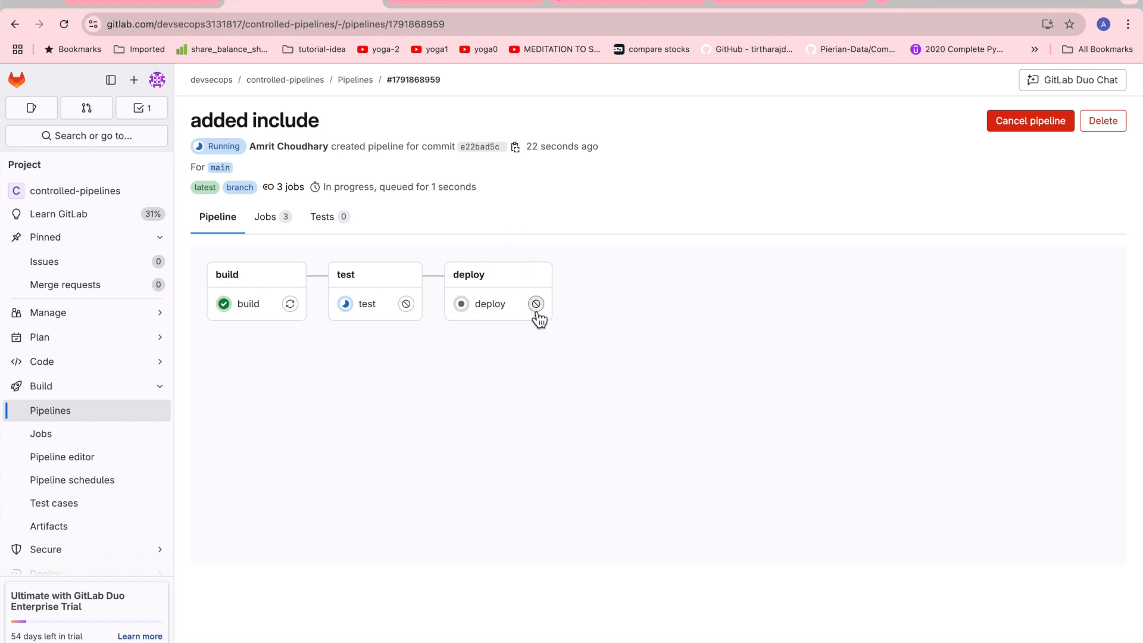
mouse_move(432, 296)
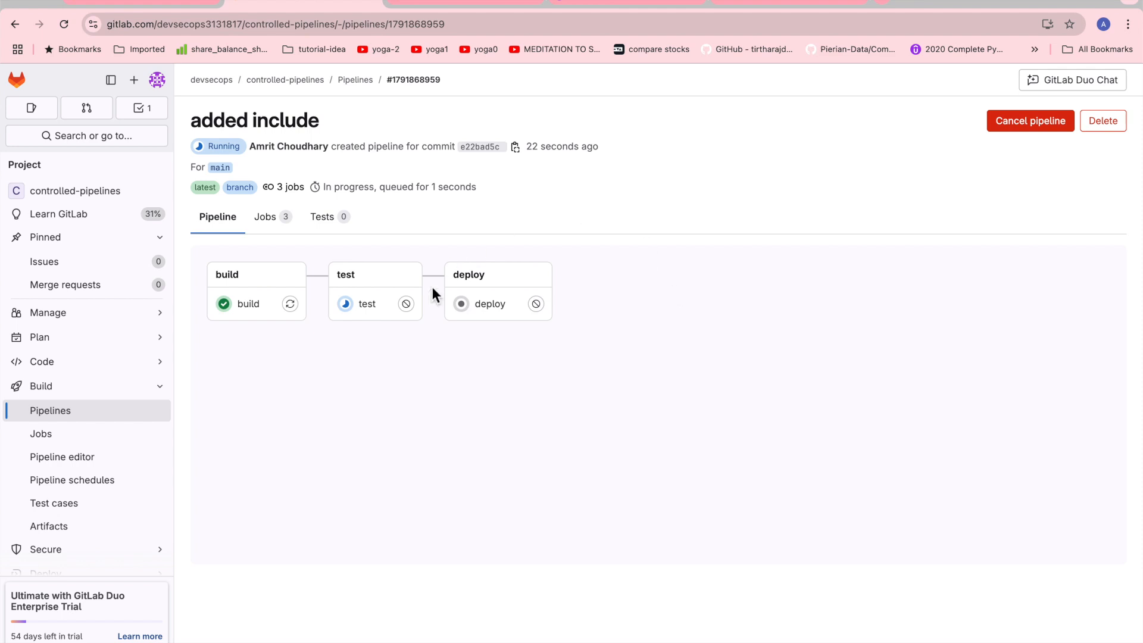
mouse_move(494, 387)
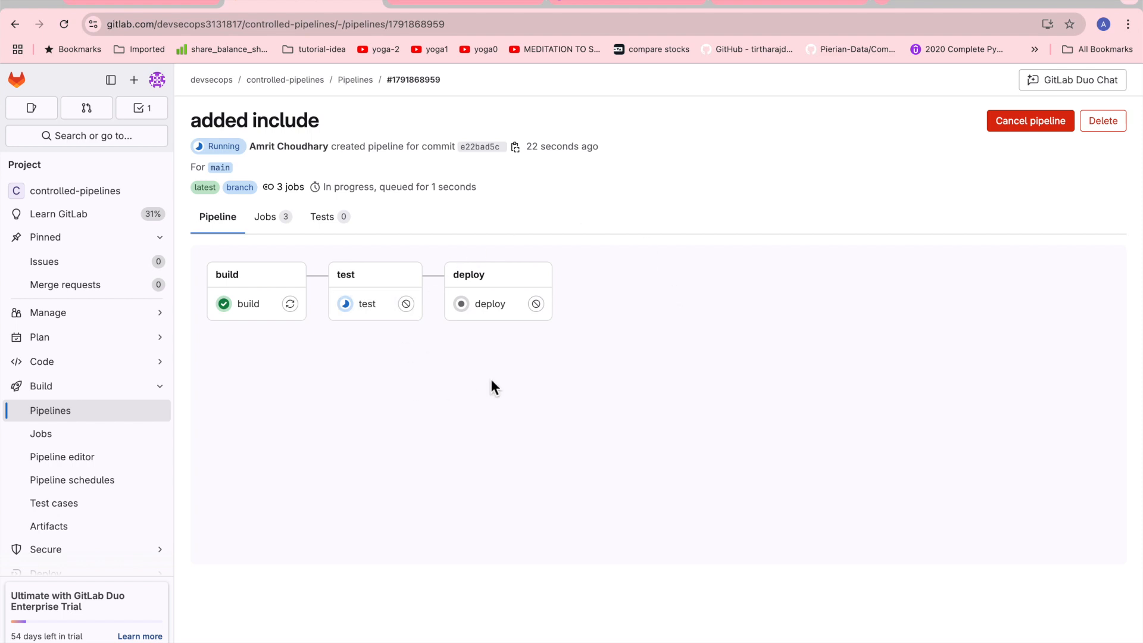
mouse_move(358, 293)
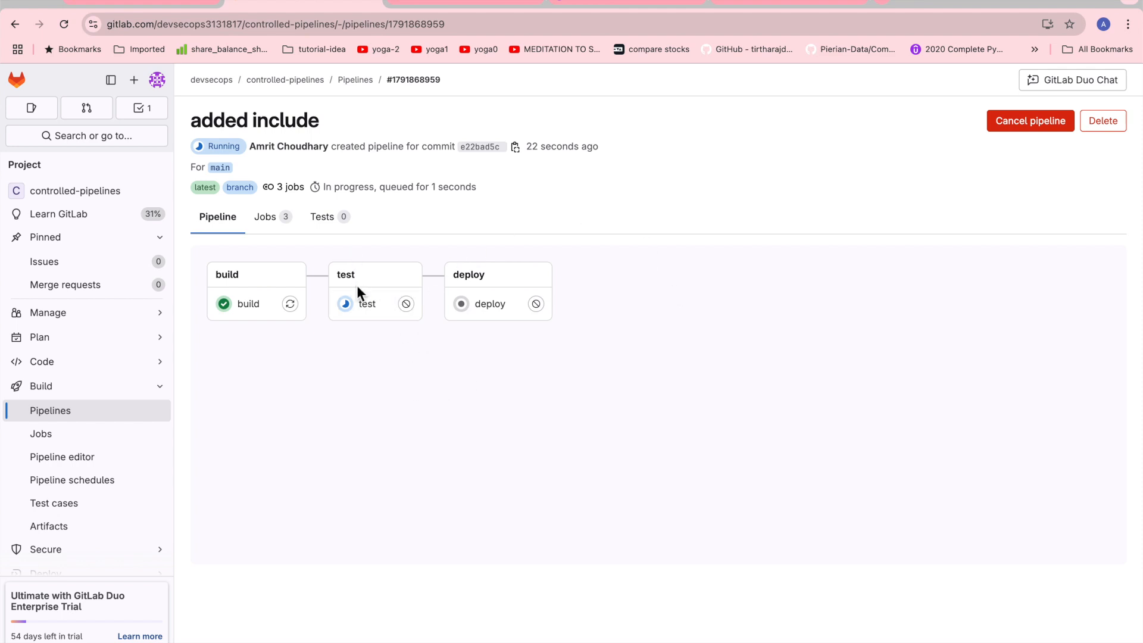
mouse_move(533, 298)
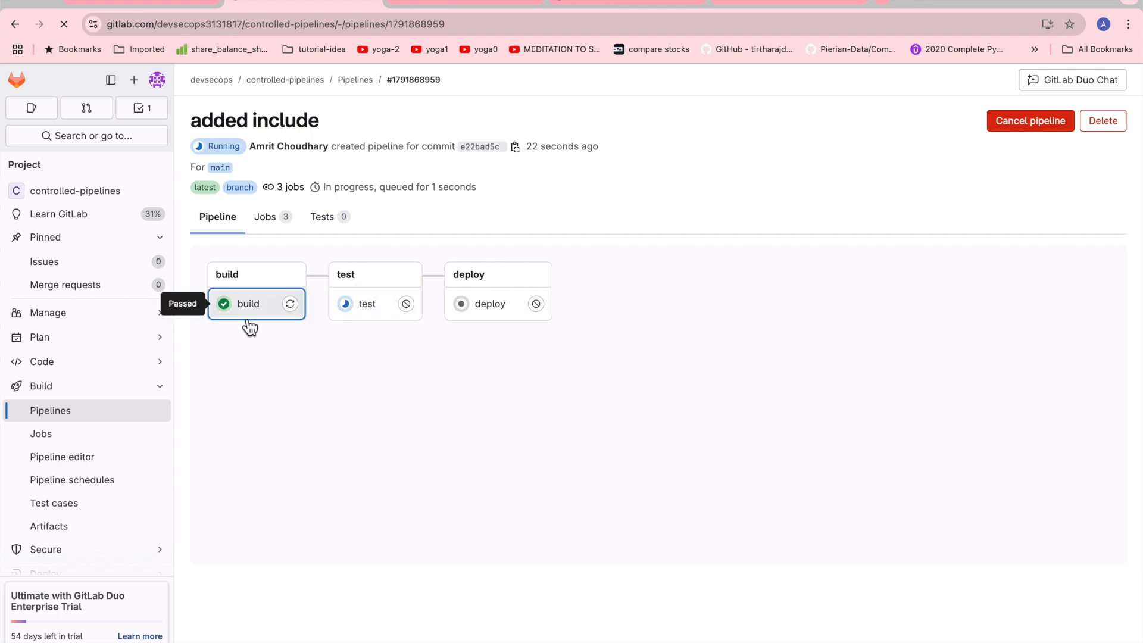
click(248, 303)
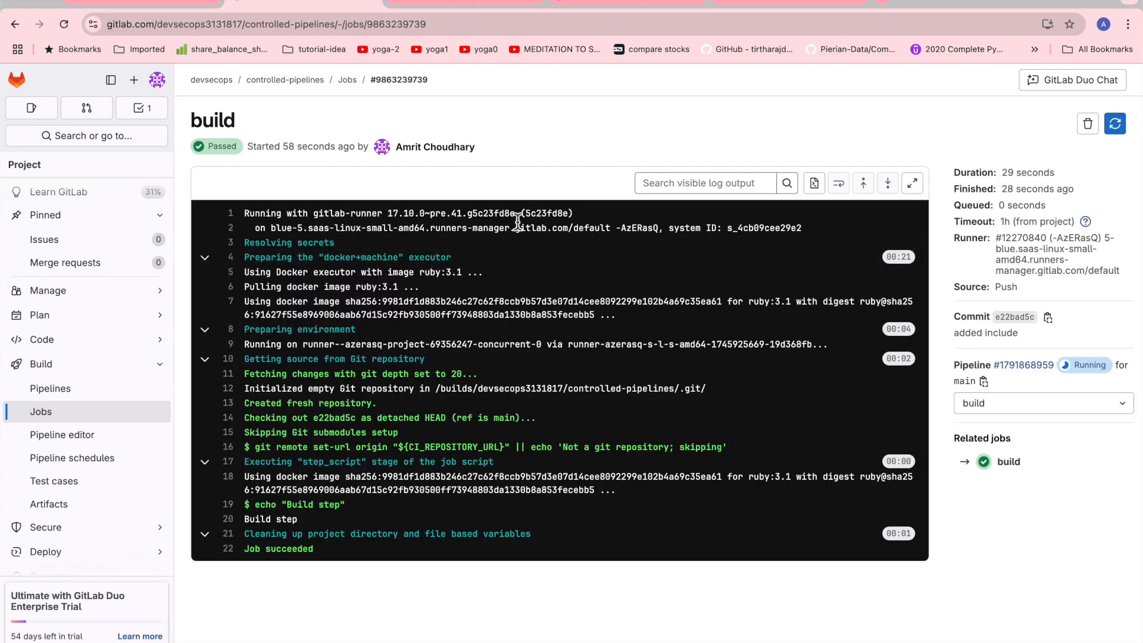
mouse_move(495, 242)
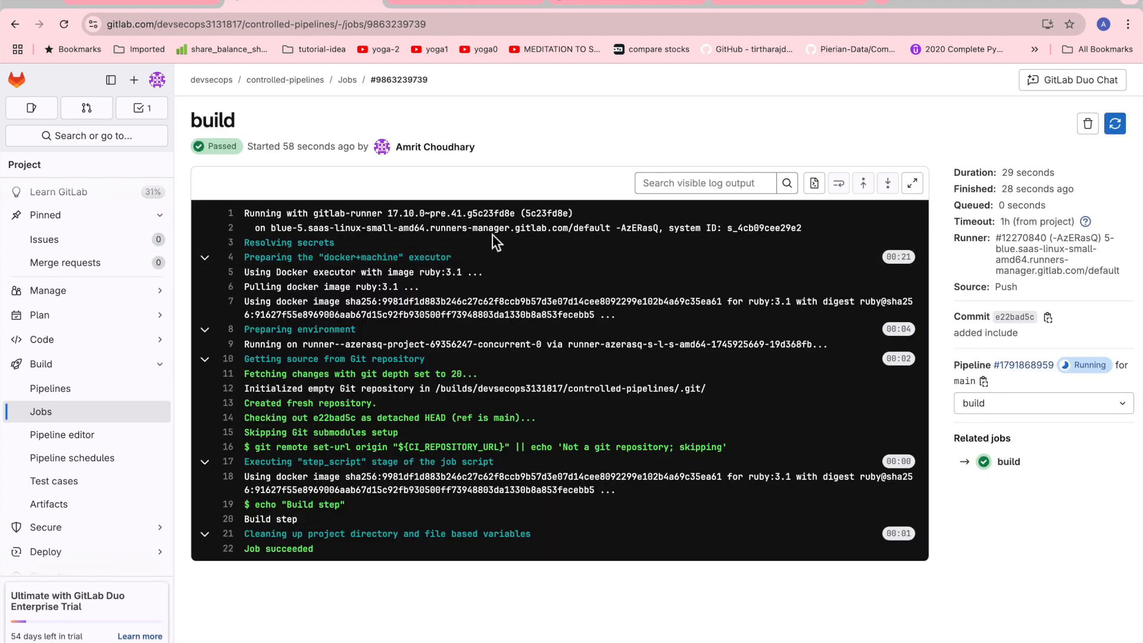
mouse_move(340, 328)
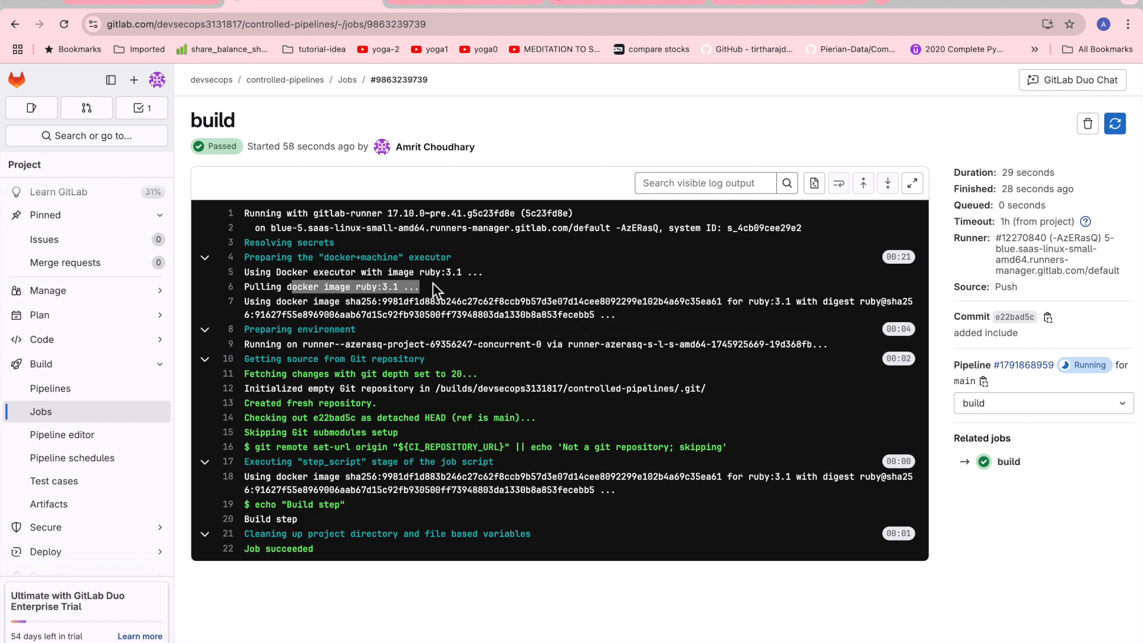
mouse_move(428, 395)
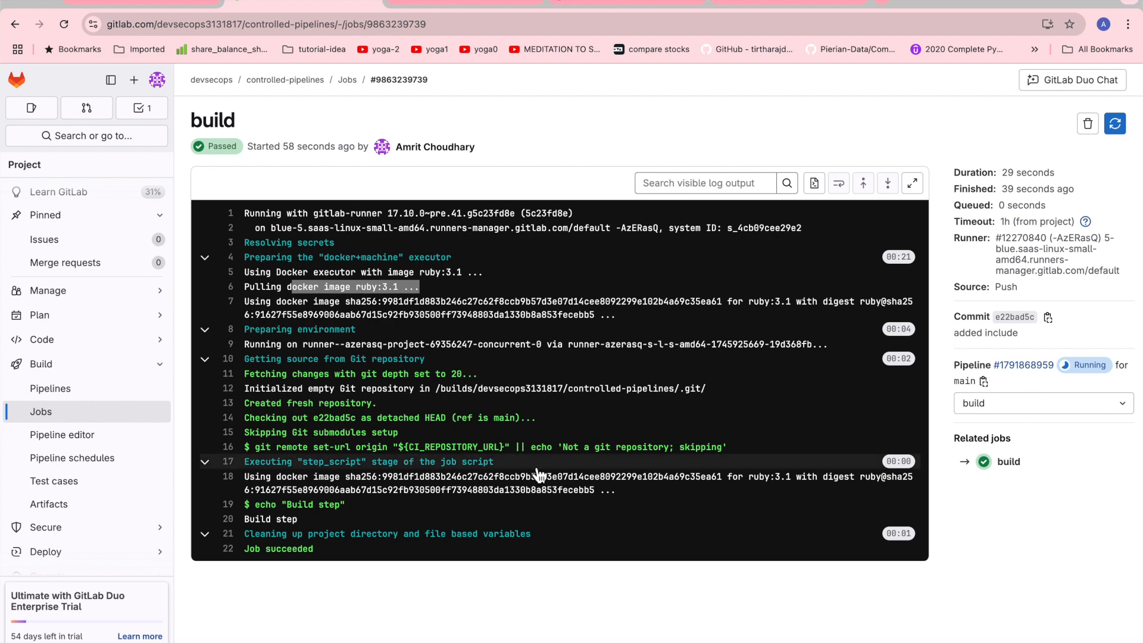
mouse_move(274, 481)
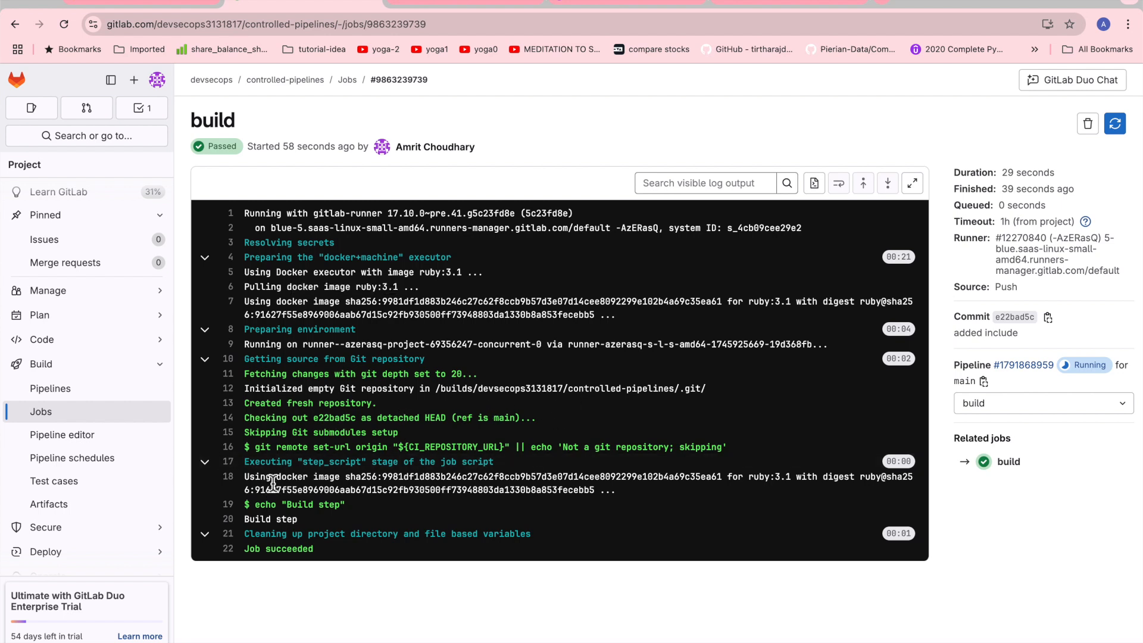
Read the build log ending in Job succeeded, then open the test job
double_click(306, 504)
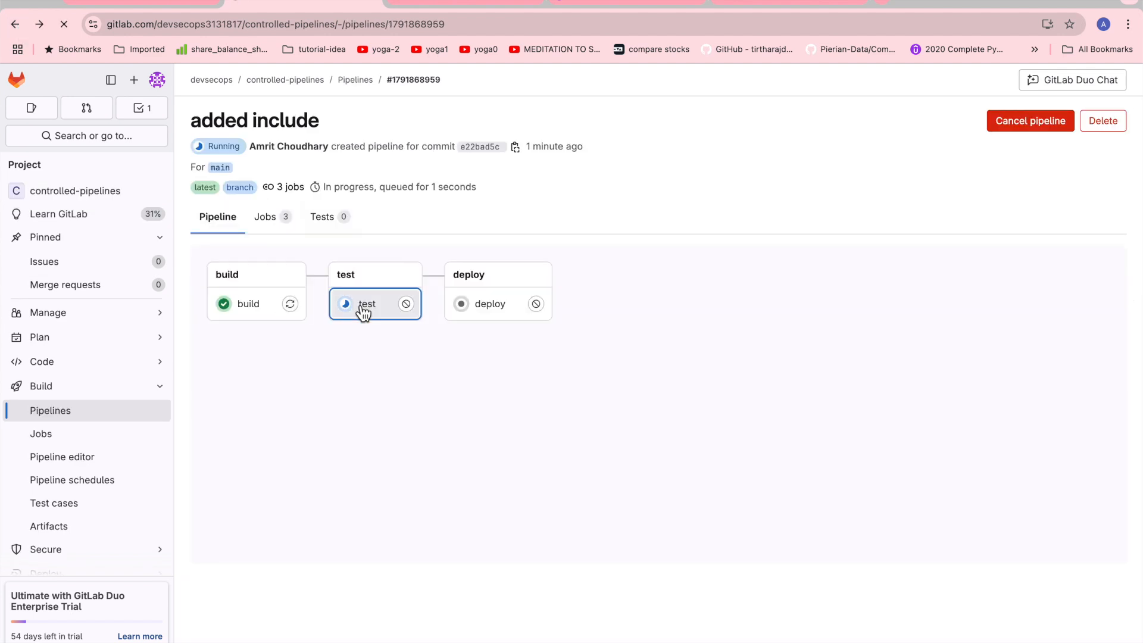
click(367, 305)
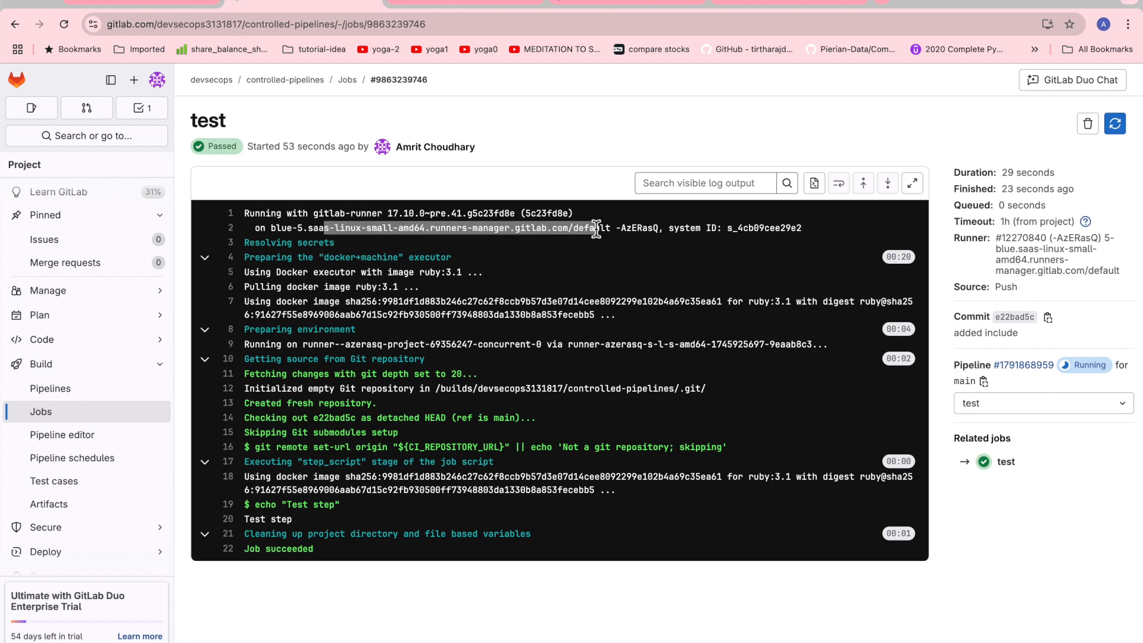
mouse_move(296, 344)
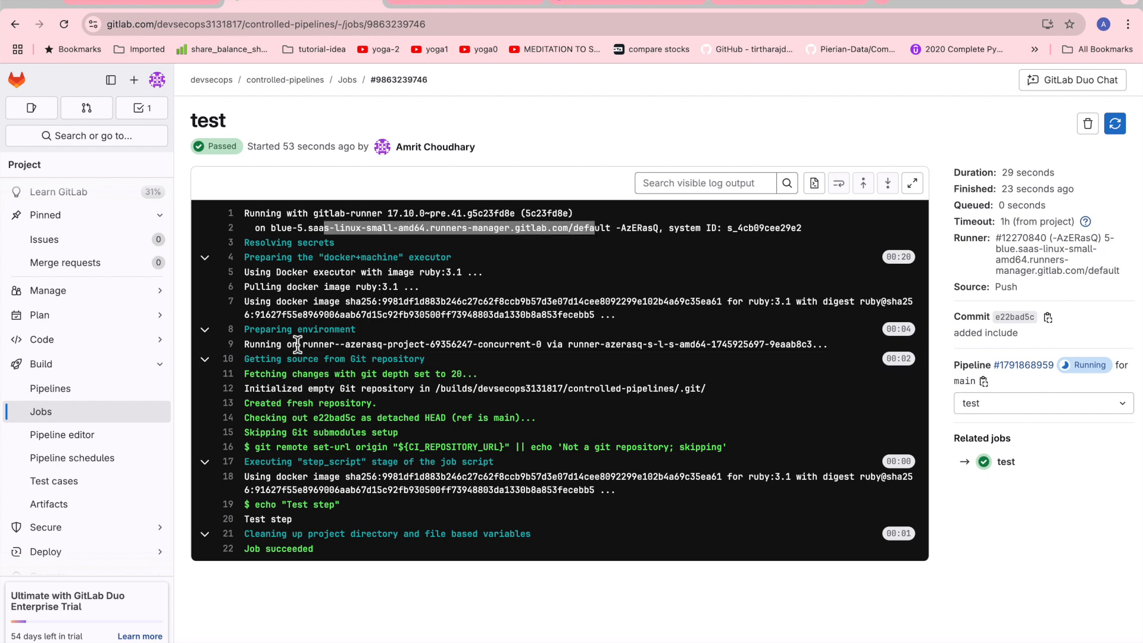
mouse_move(354, 533)
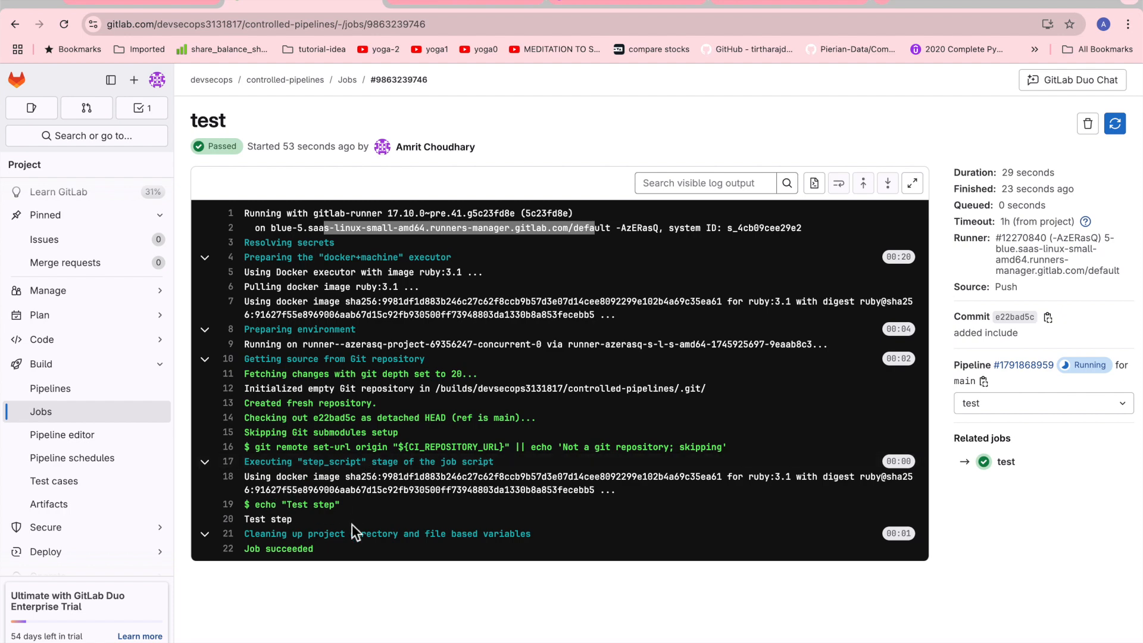
Return to the added include pipeline overview
click(14, 24)
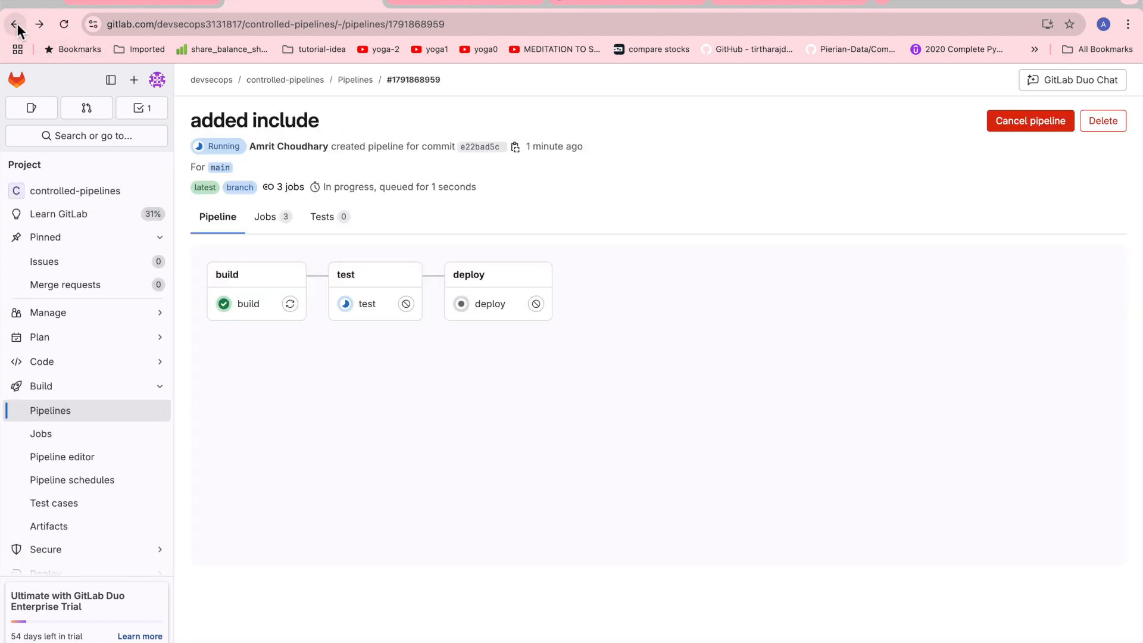
mouse_move(445, 376)
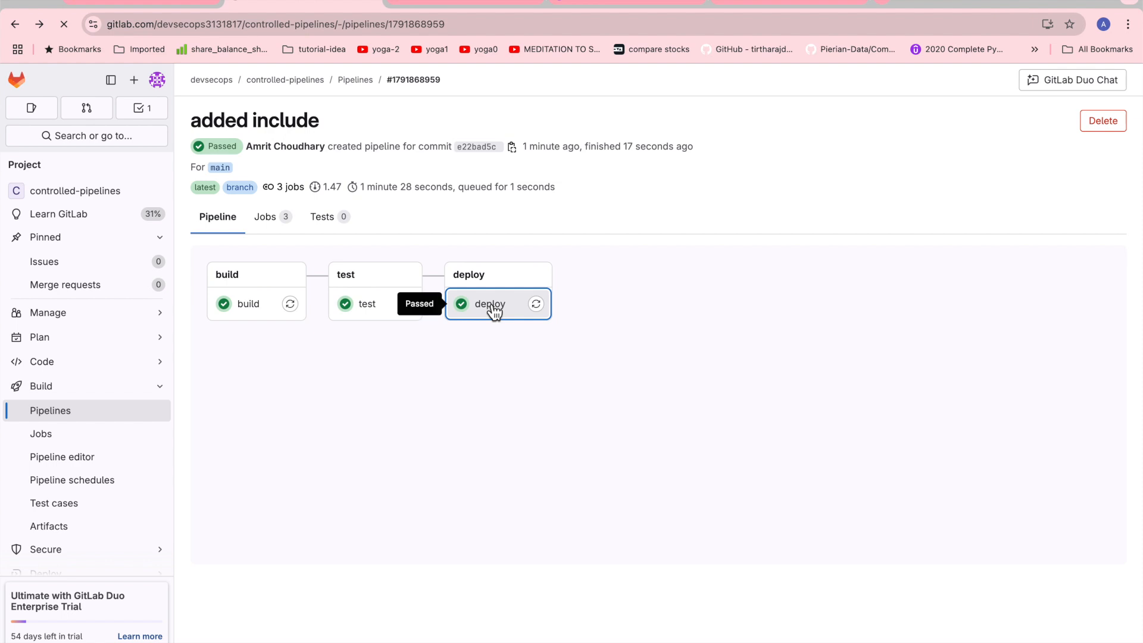
click(488, 304)
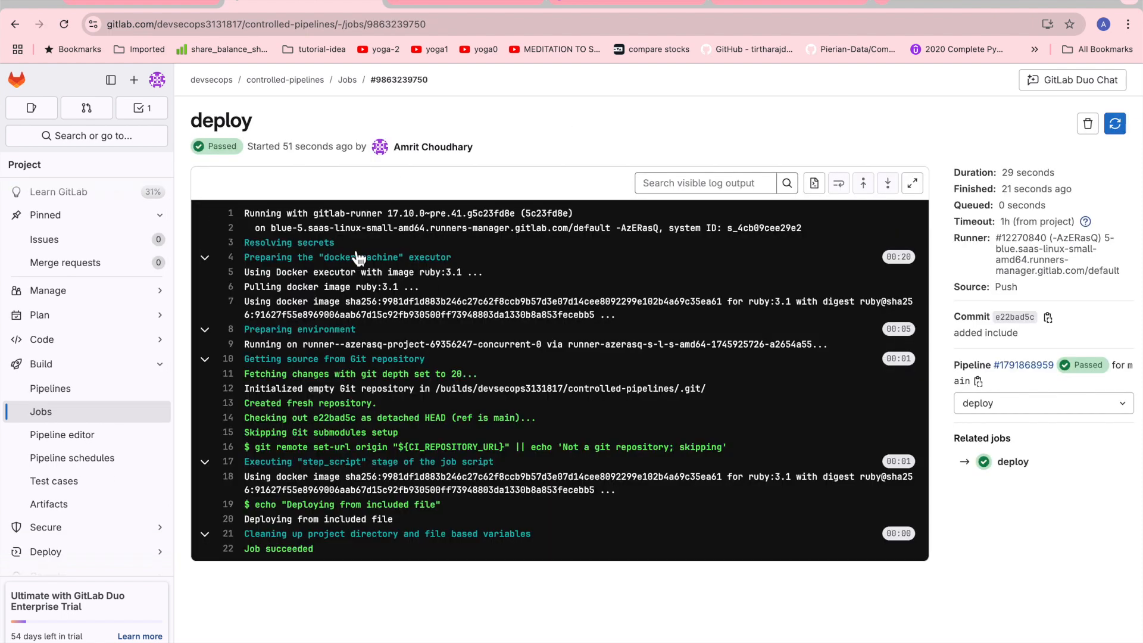
mouse_move(467, 232)
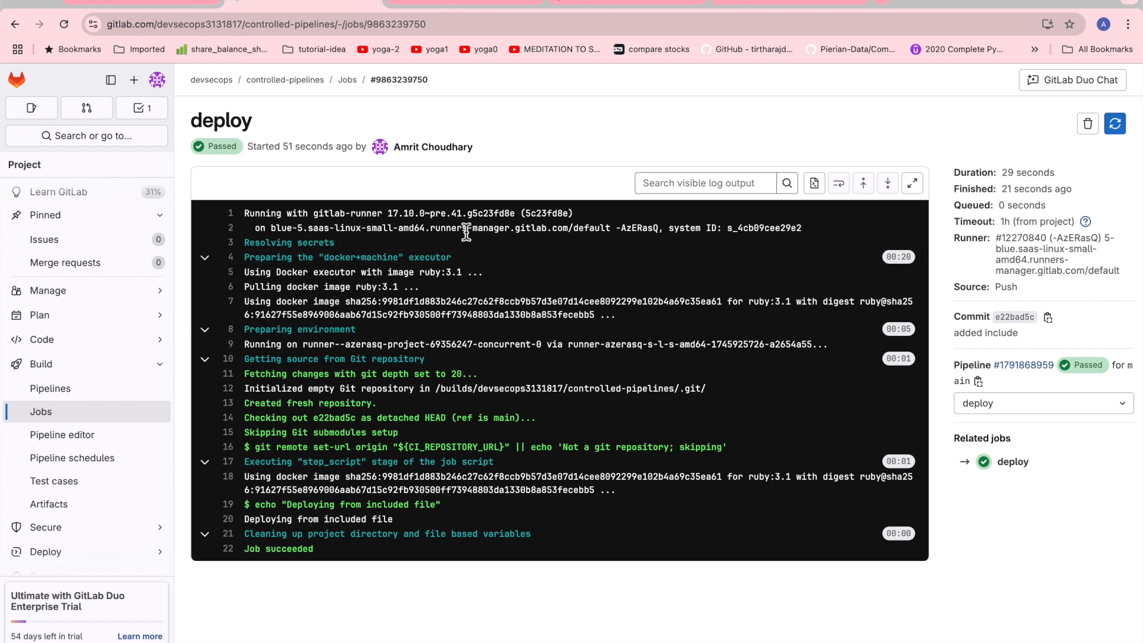
mouse_move(370, 312)
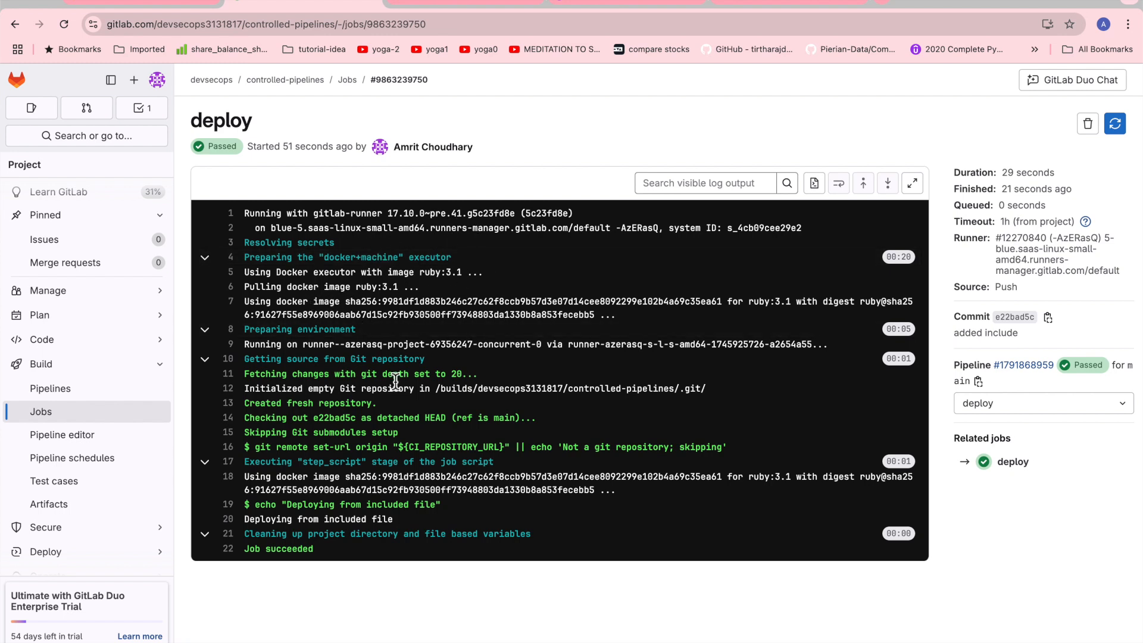
double_click(357, 504)
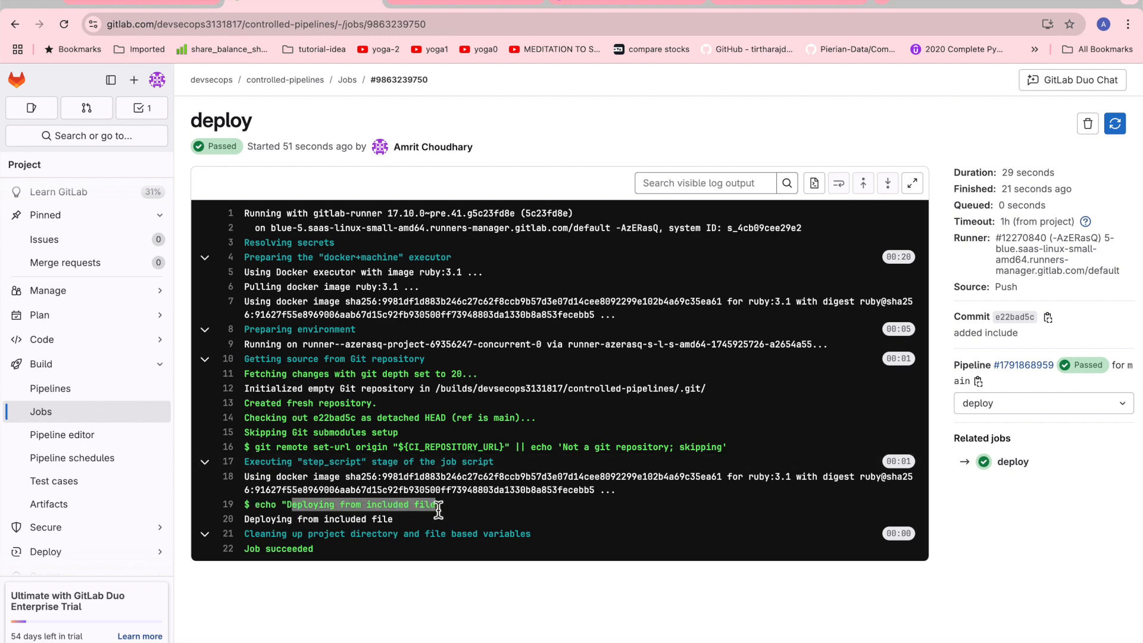
mouse_move(11, 30)
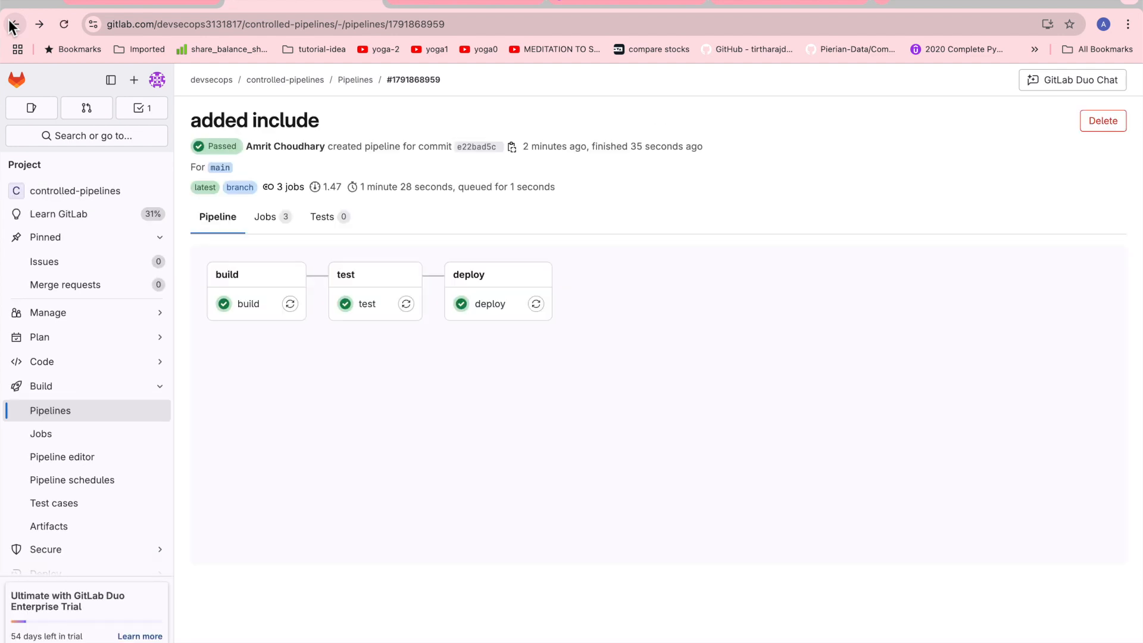
mouse_move(579, 403)
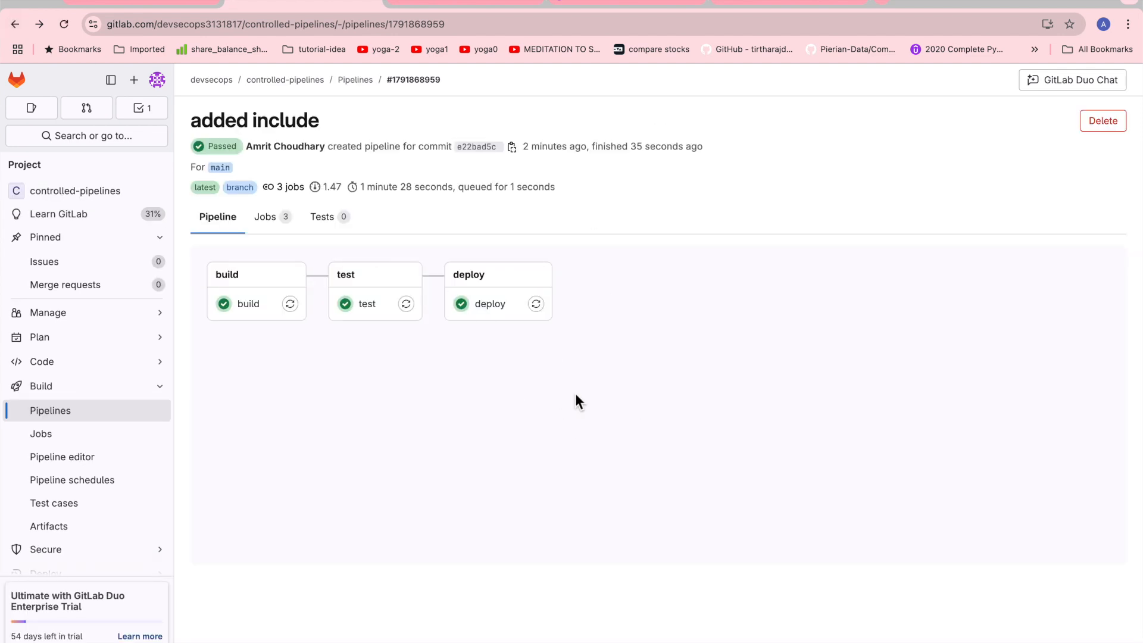
mouse_move(657, 389)
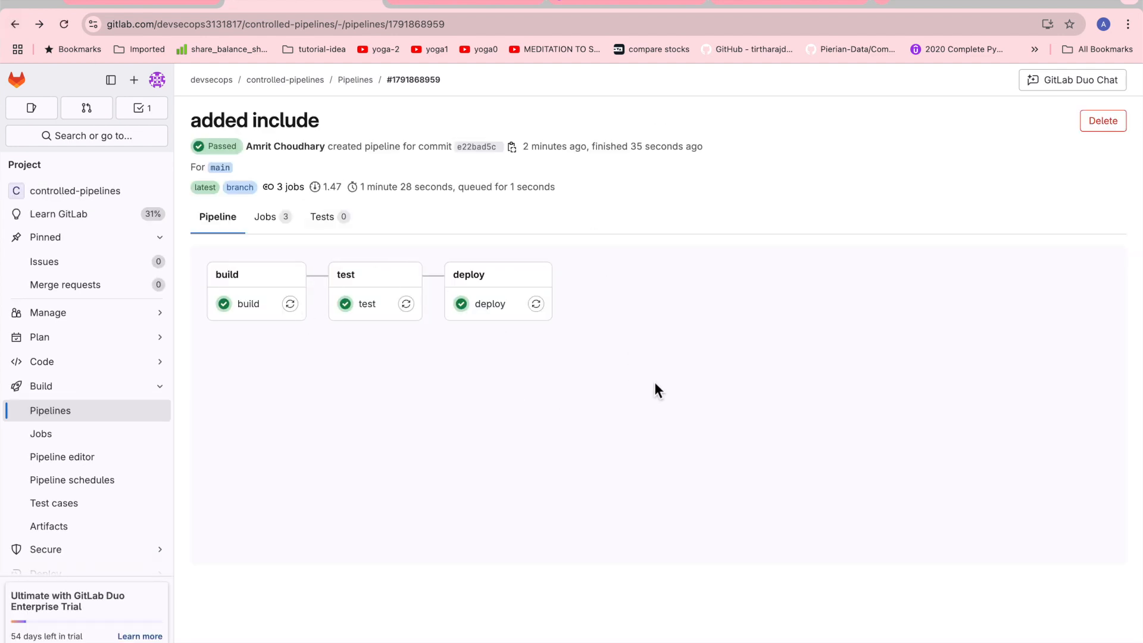